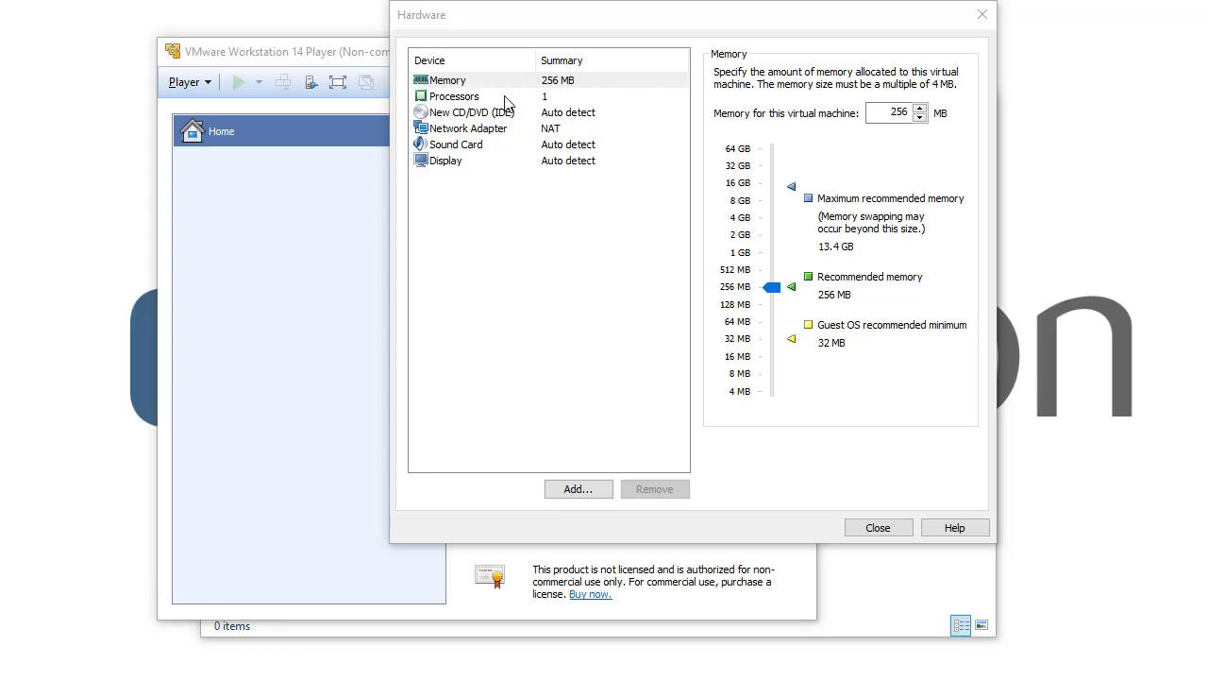
Select Processors in the Device list to show its one-core default settings.
click(460, 96)
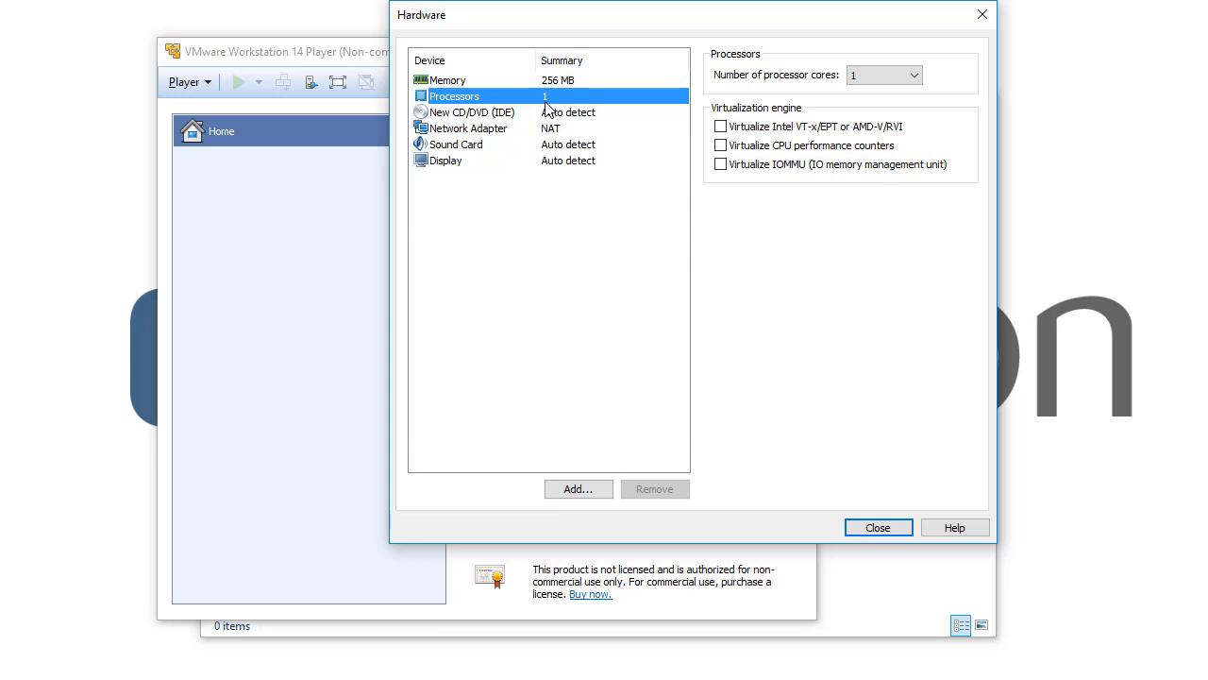
mouse_move(678, 97)
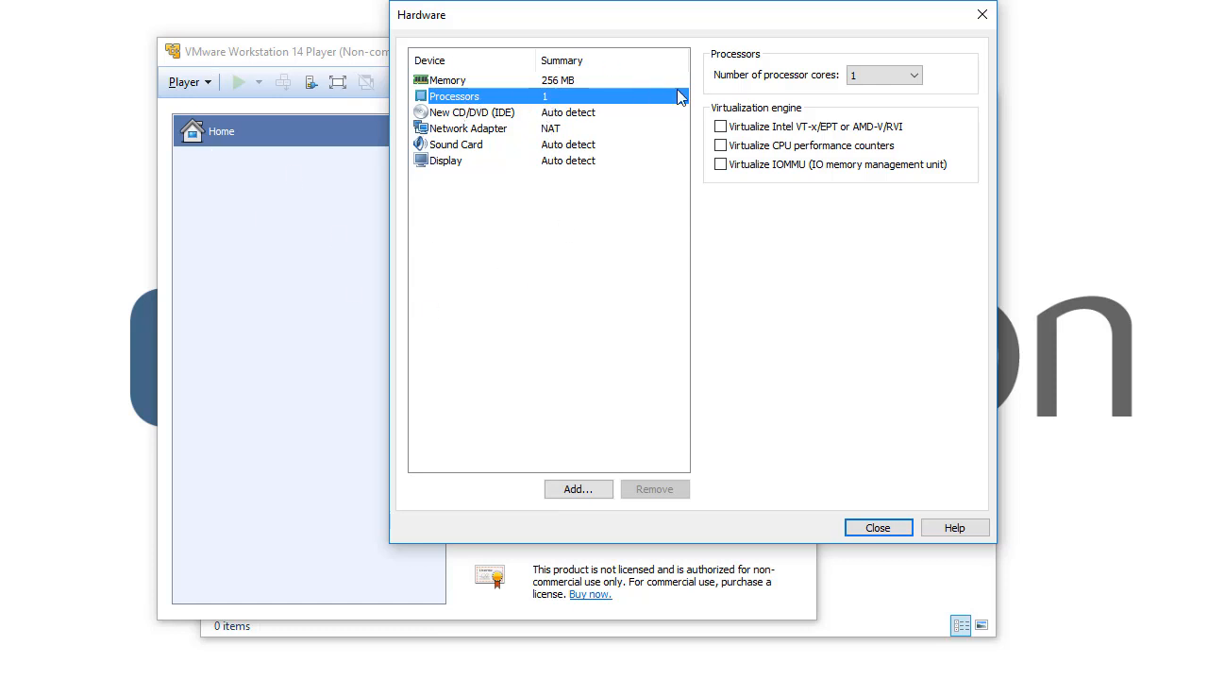
mouse_move(827, 90)
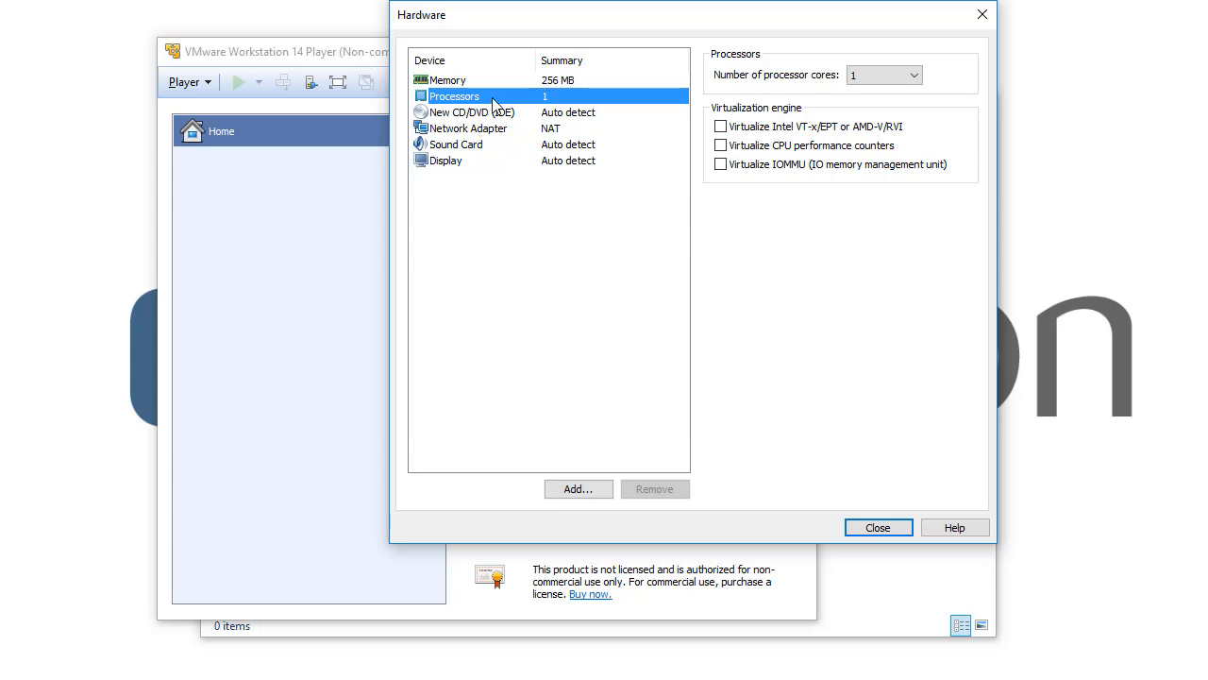
mouse_move(377, 178)
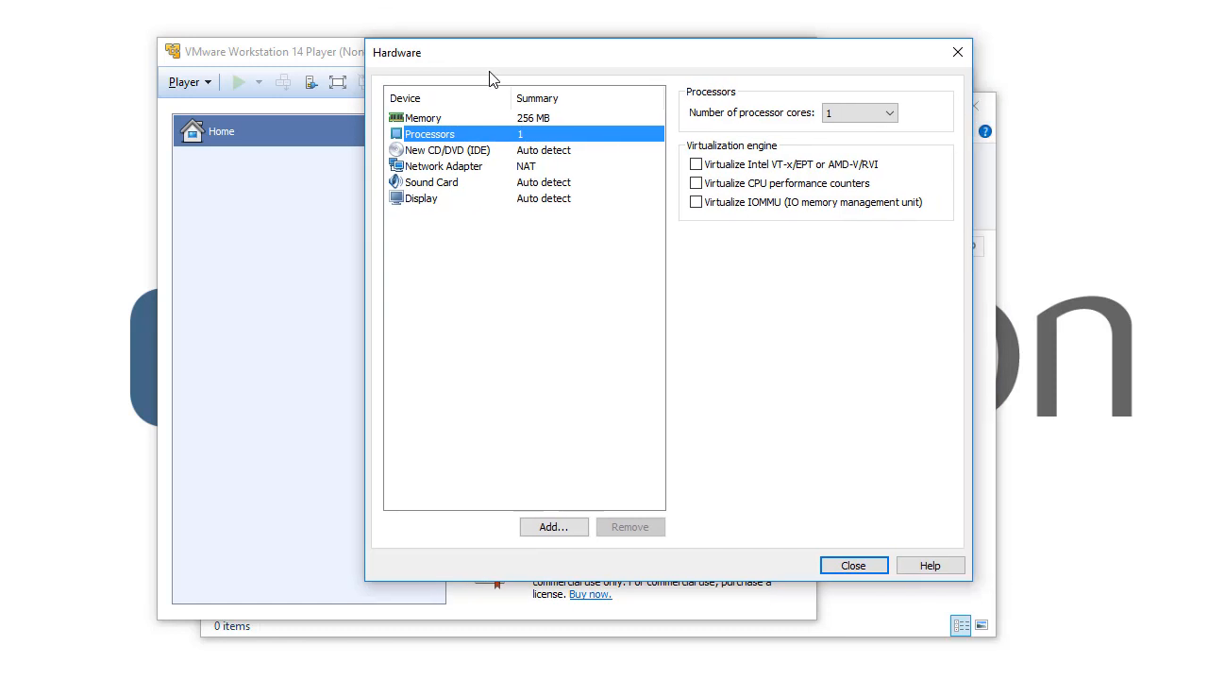
mouse_move(625, 120)
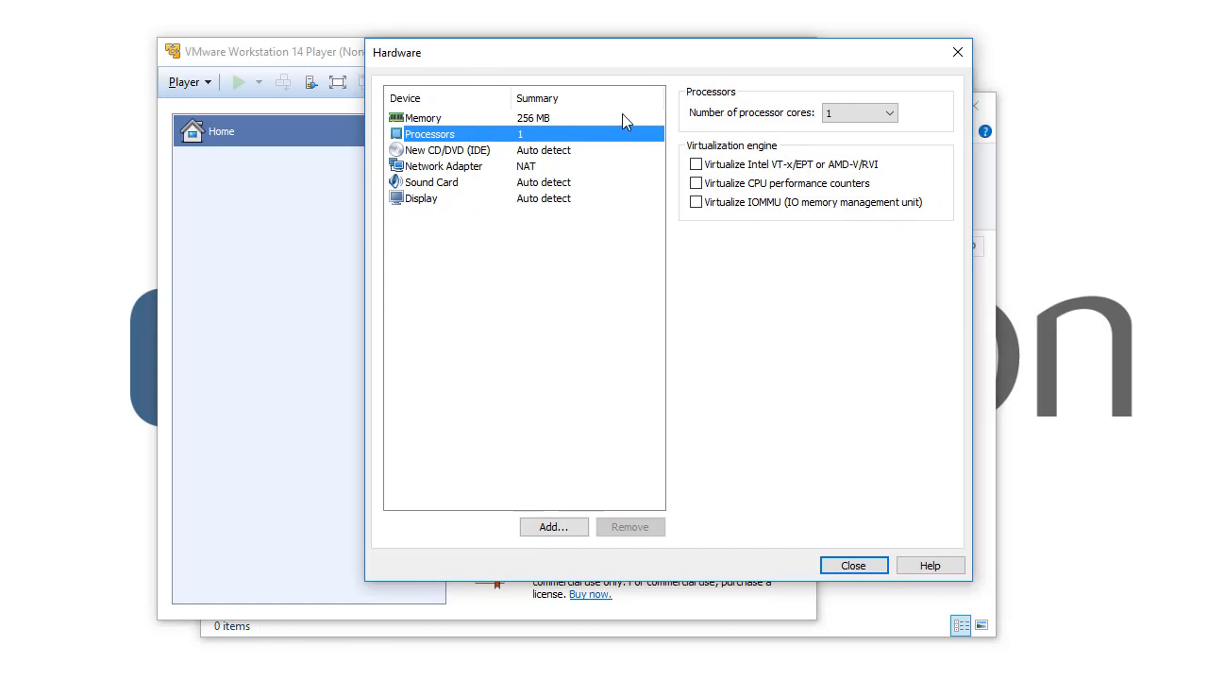
Expand the Number of processor cores dropdown to list choices 1 through 16.
click(891, 113)
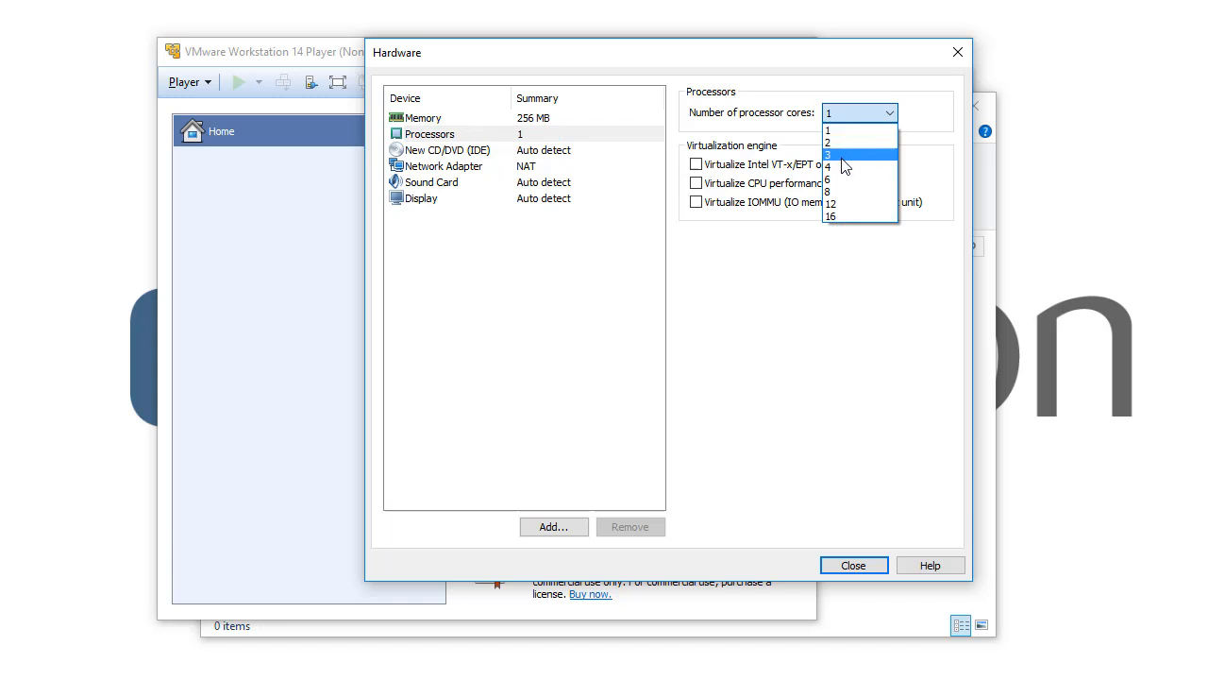
mouse_move(843, 205)
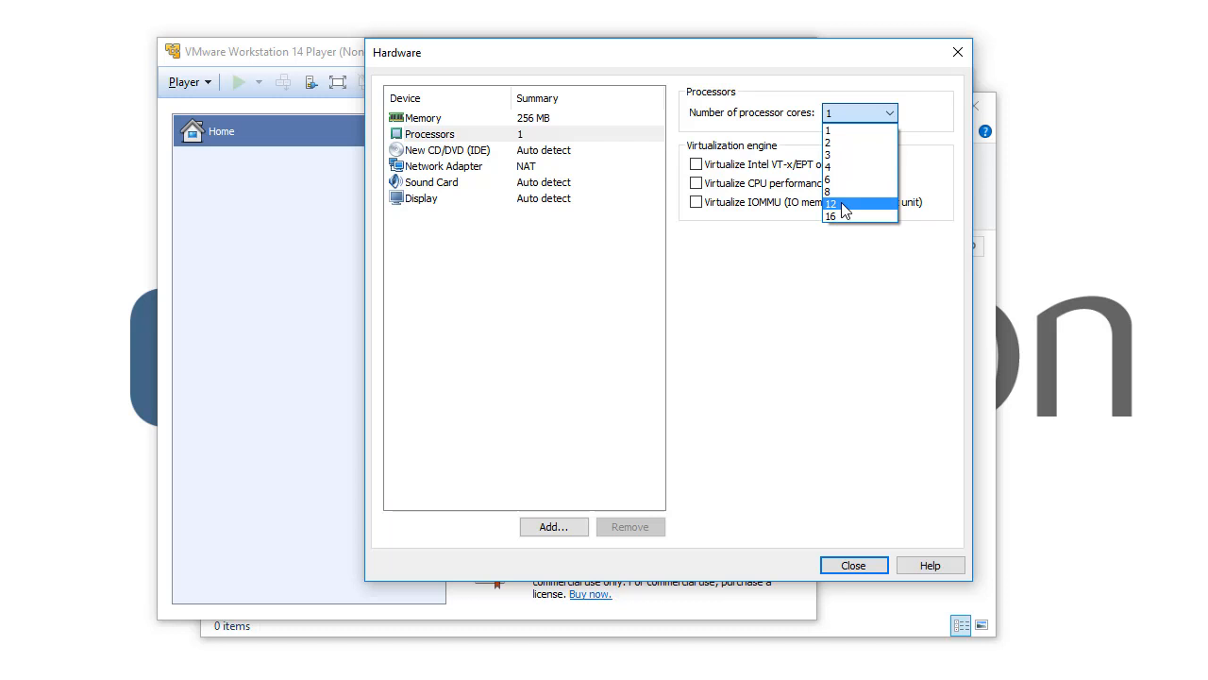
mouse_move(851, 217)
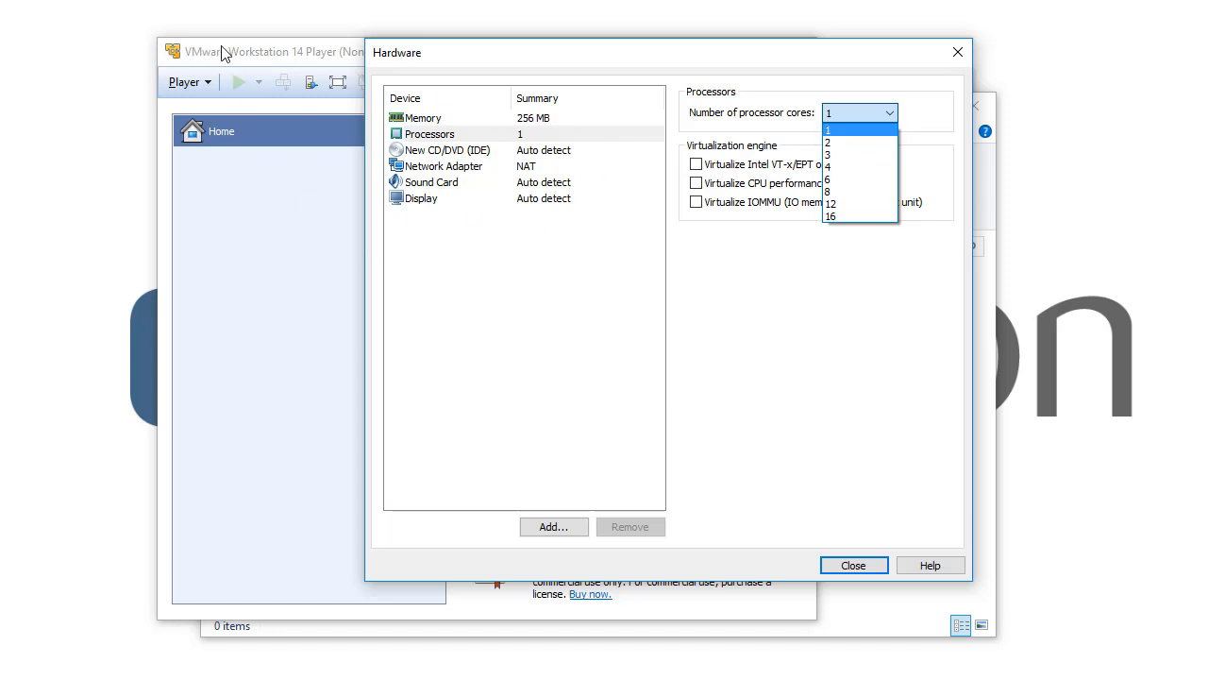
mouse_move(848, 135)
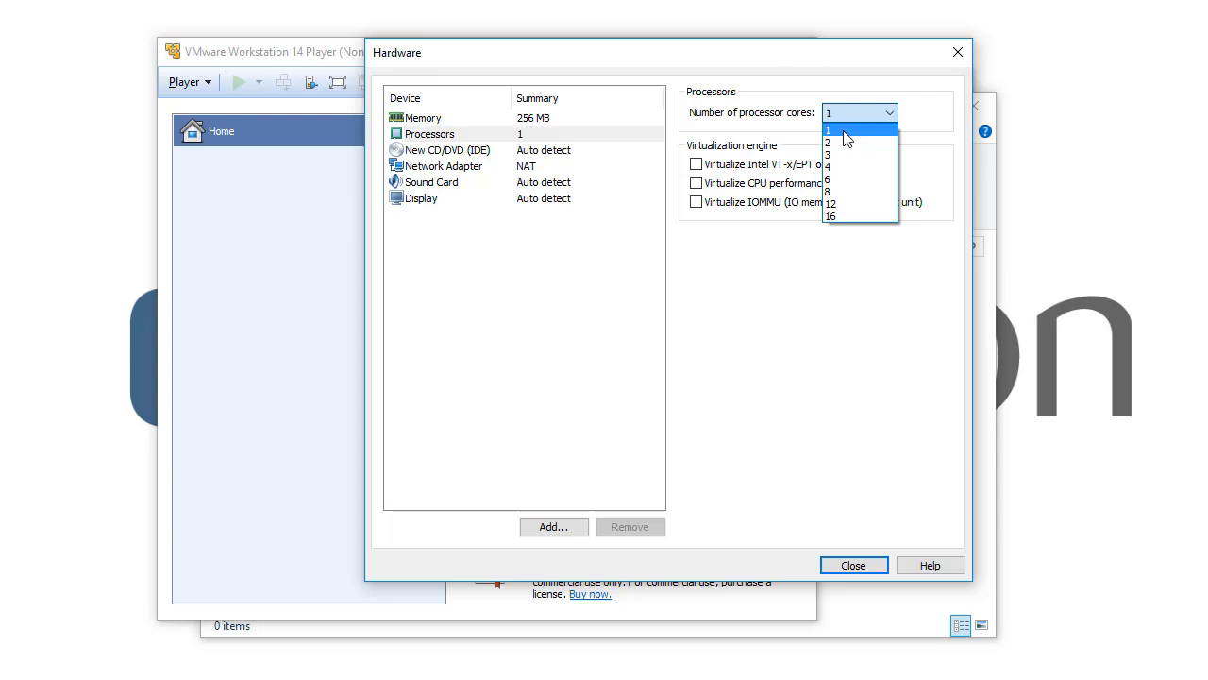
Set processor cores to 16, triggering the host-support power-on warning.
click(832, 215)
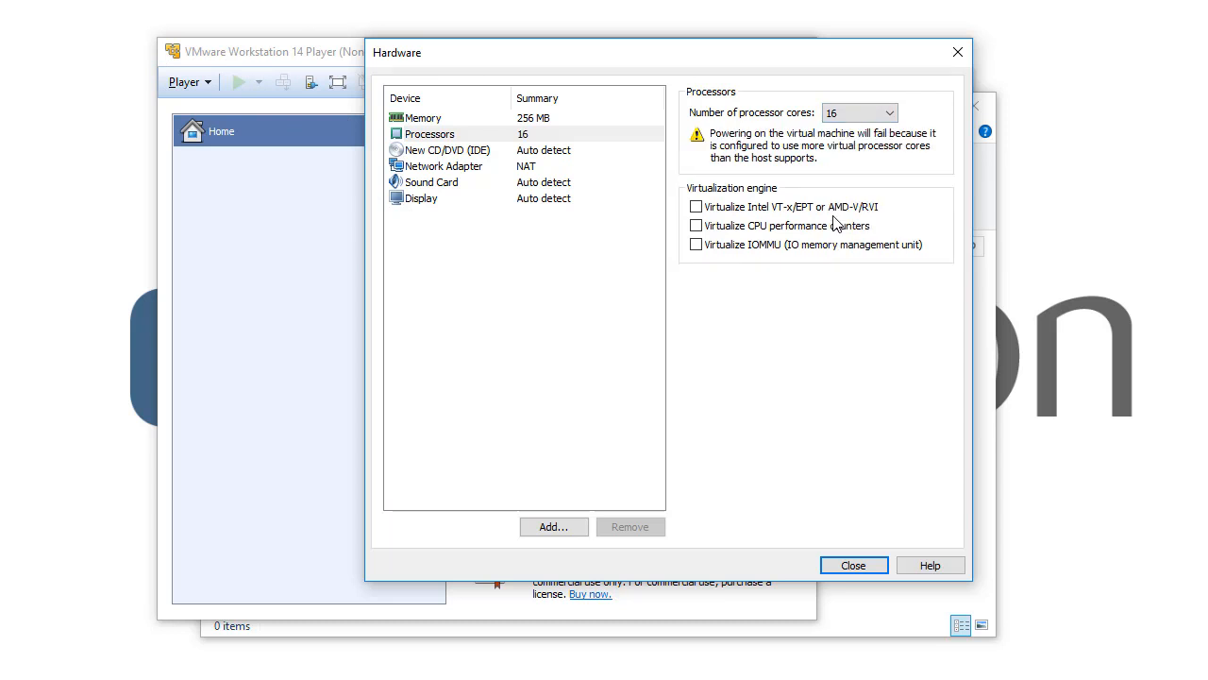
click(890, 112)
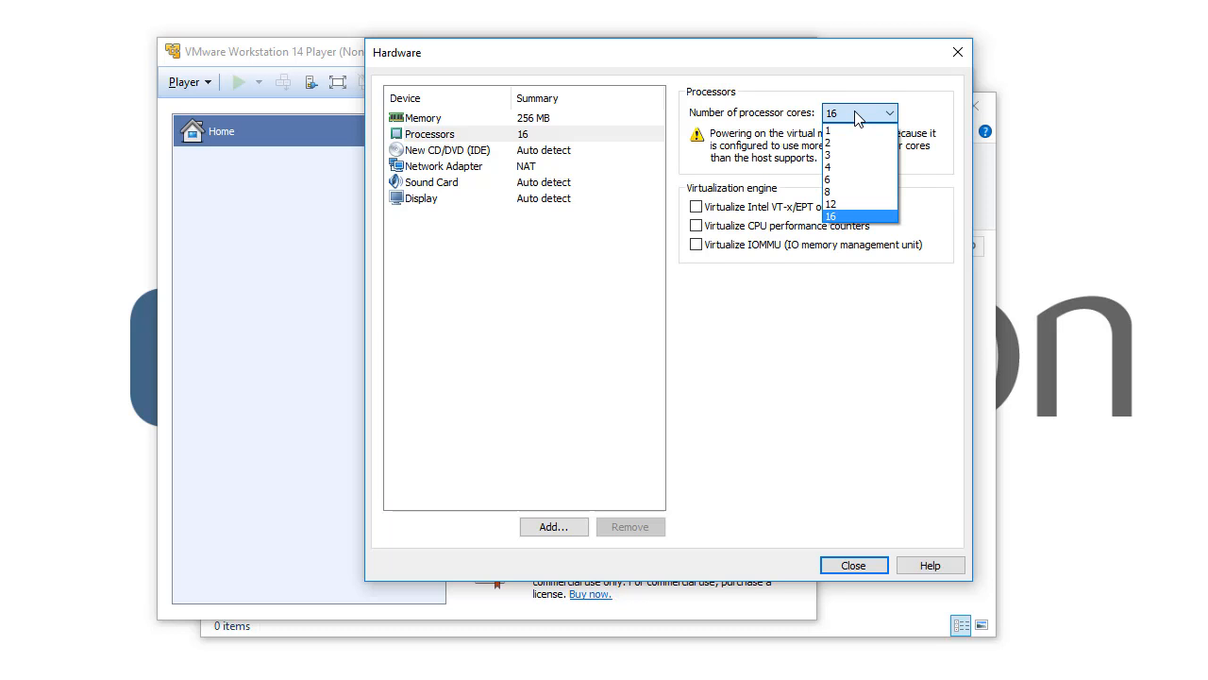
click(858, 215)
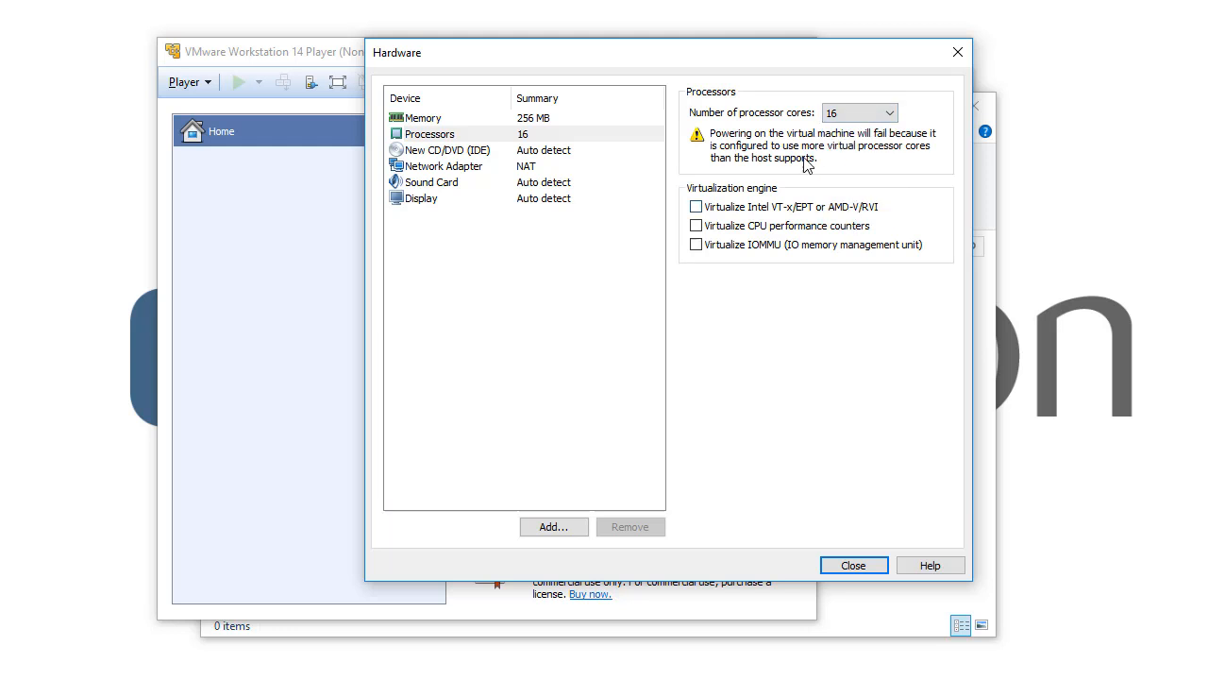
mouse_move(804, 151)
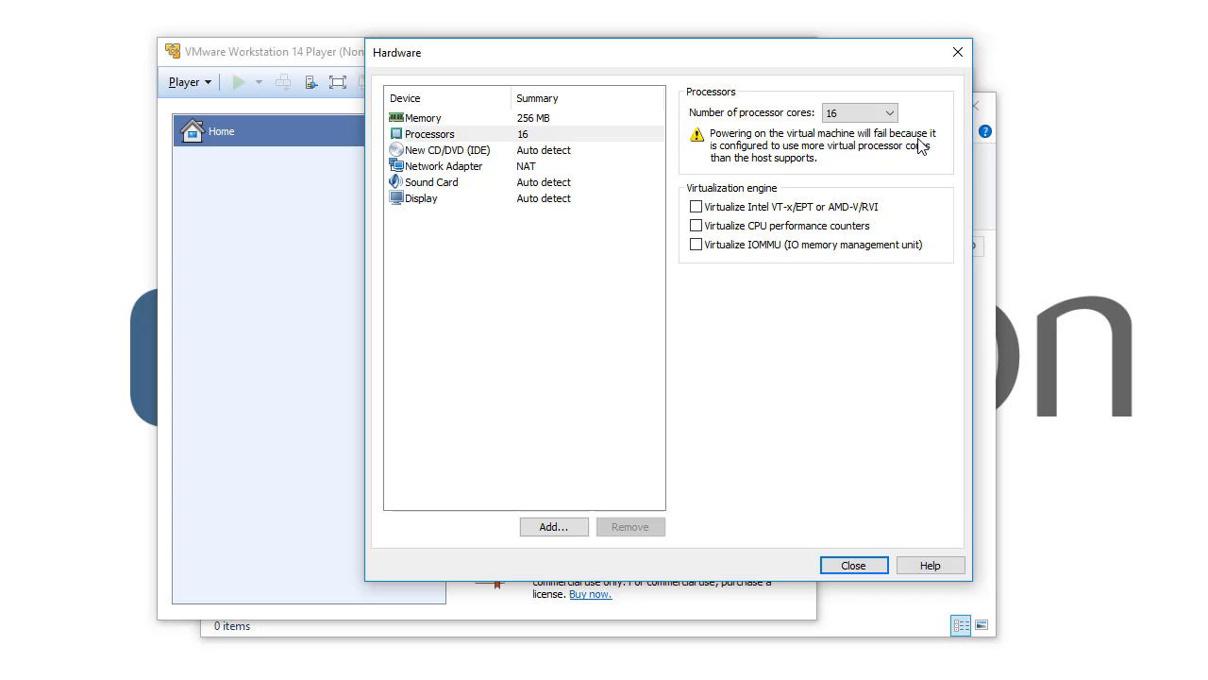
mouse_move(799, 163)
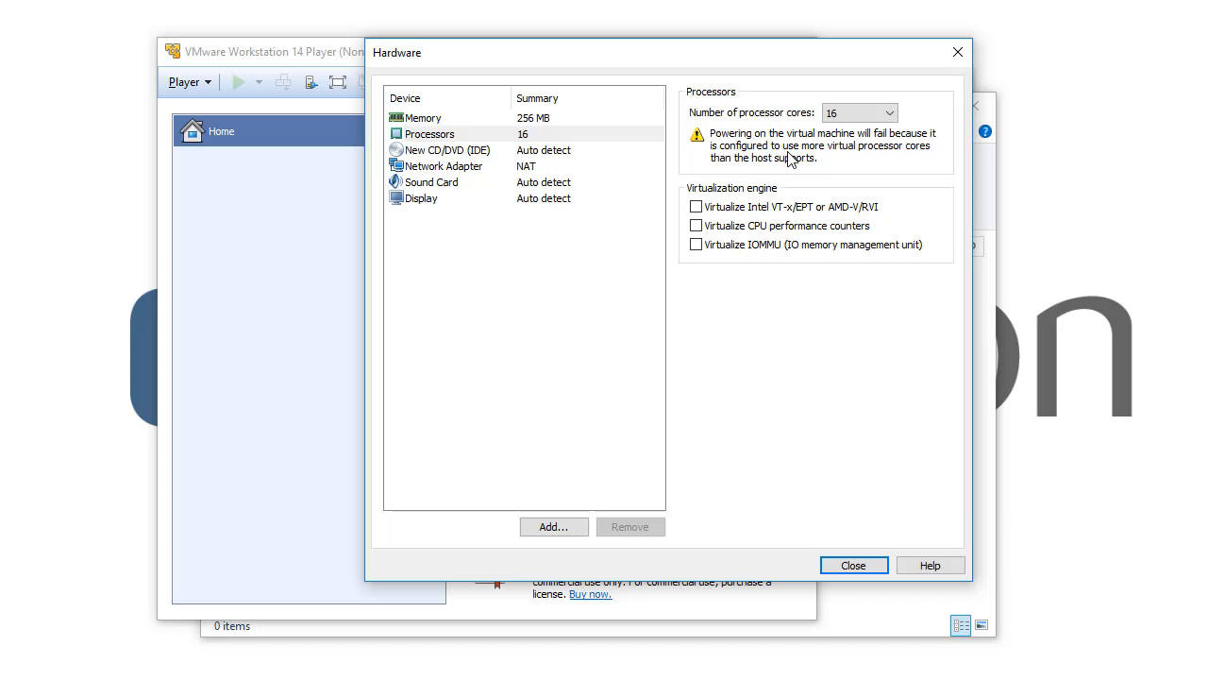
mouse_move(813, 168)
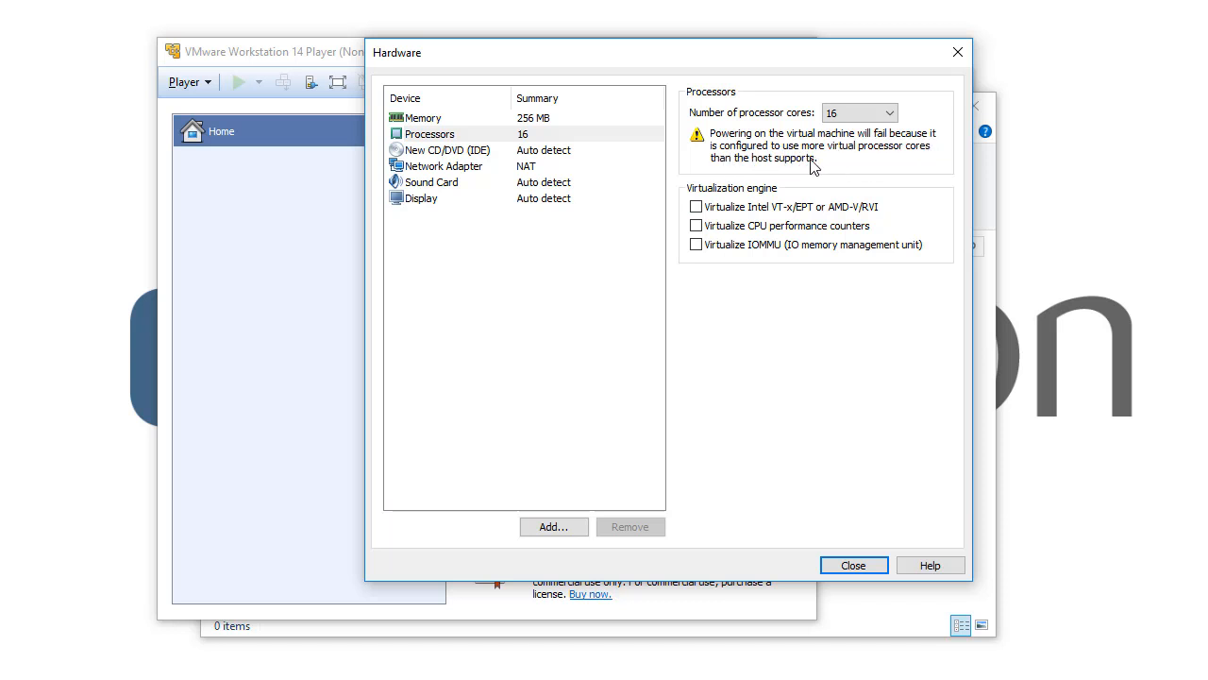
mouse_move(658, 151)
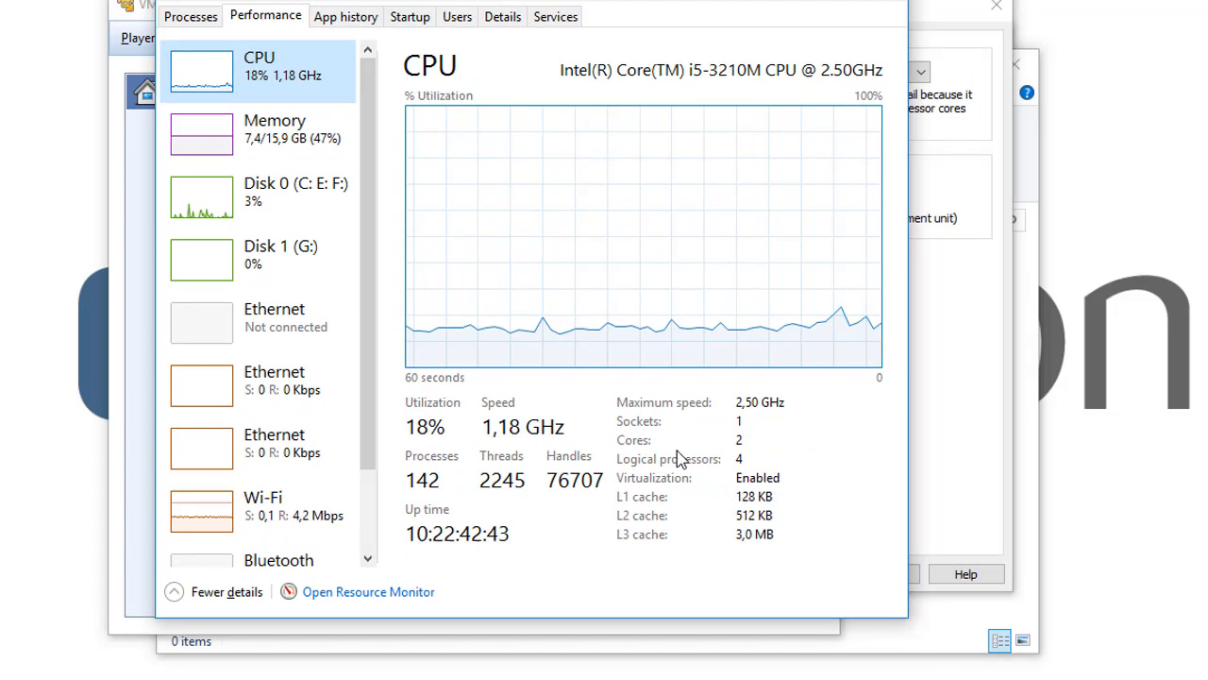
mouse_move(660, 487)
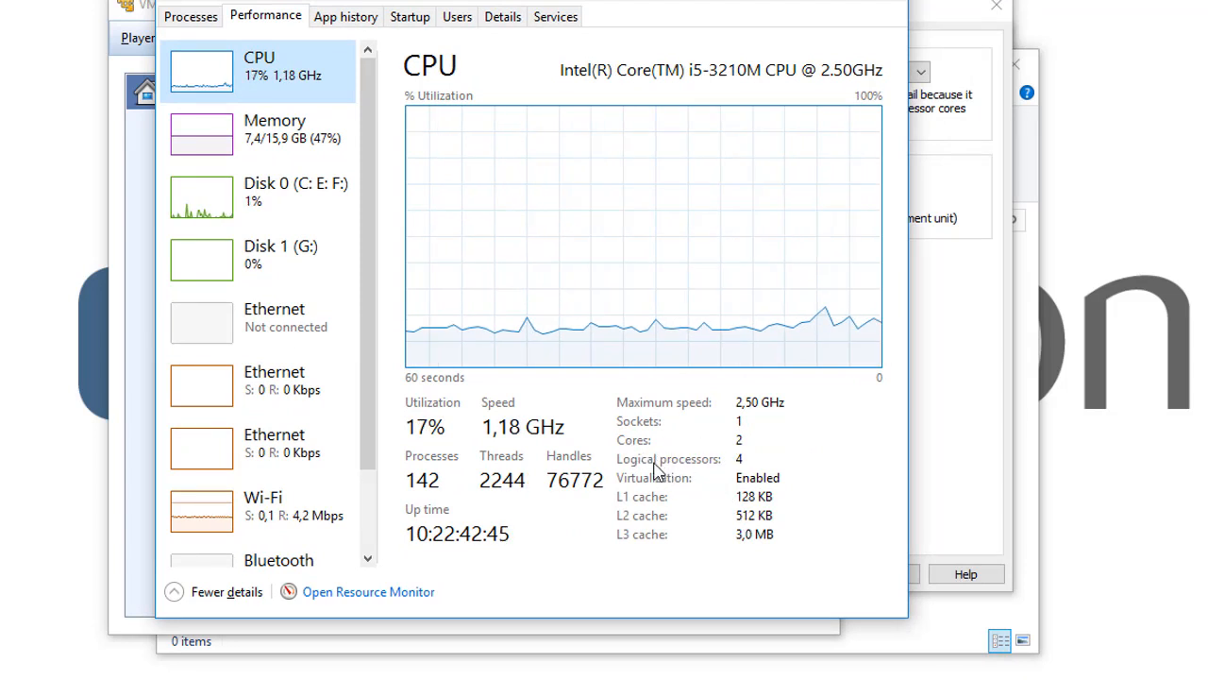
mouse_move(635, 469)
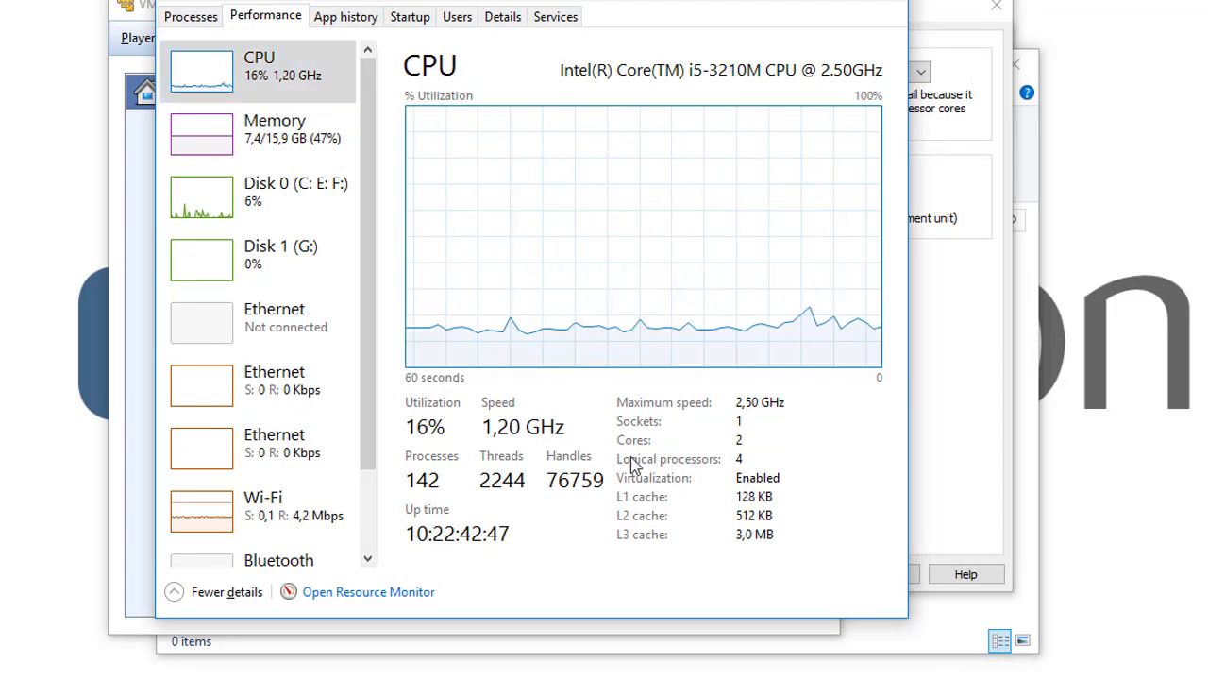
mouse_move(703, 417)
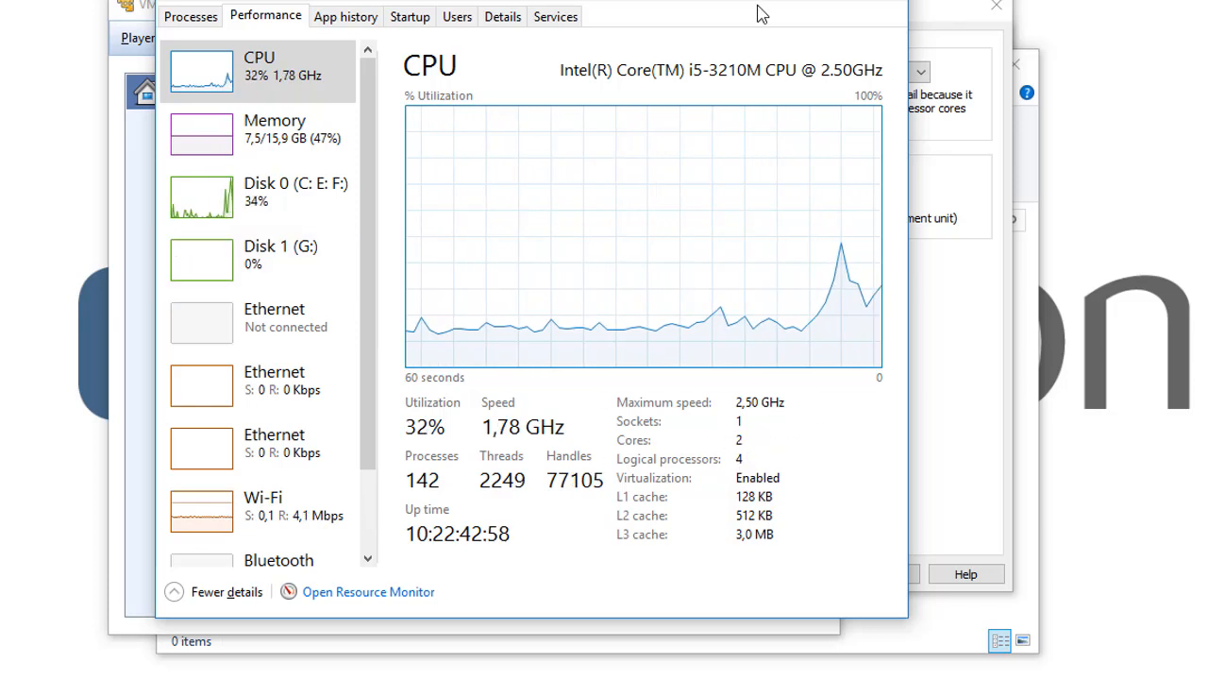
Try 6, 4 and 3 processor cores, then settle on 1 to clear the warning.
click(921, 72)
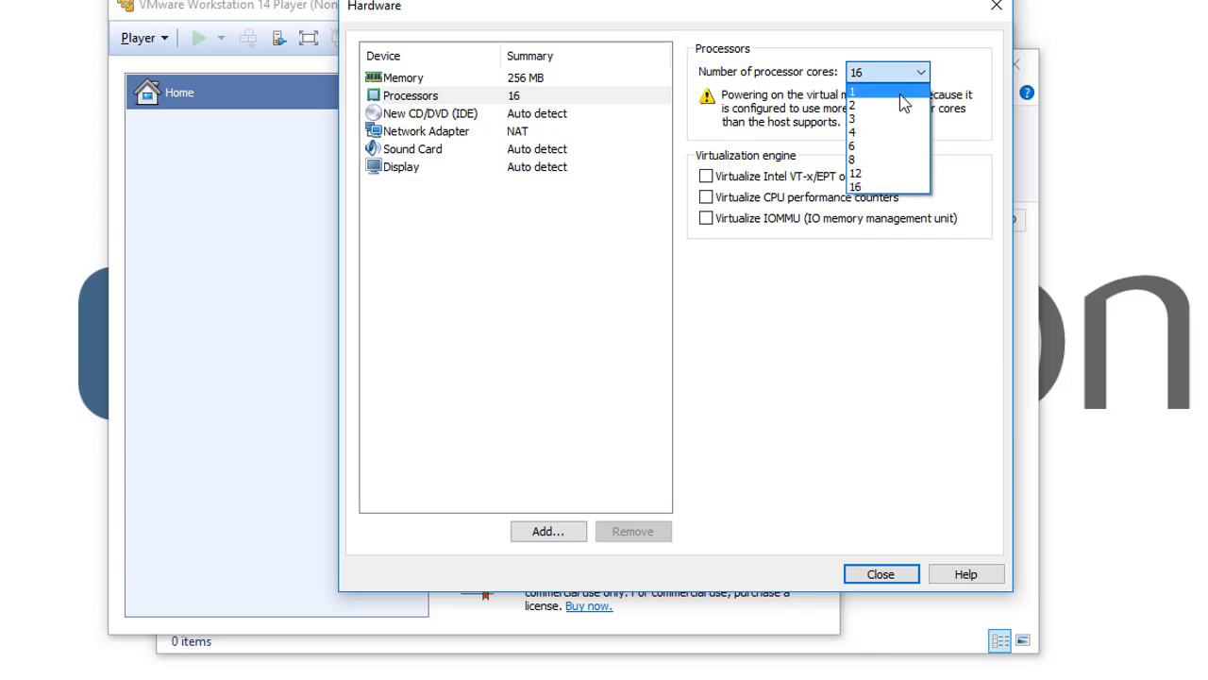
click(859, 145)
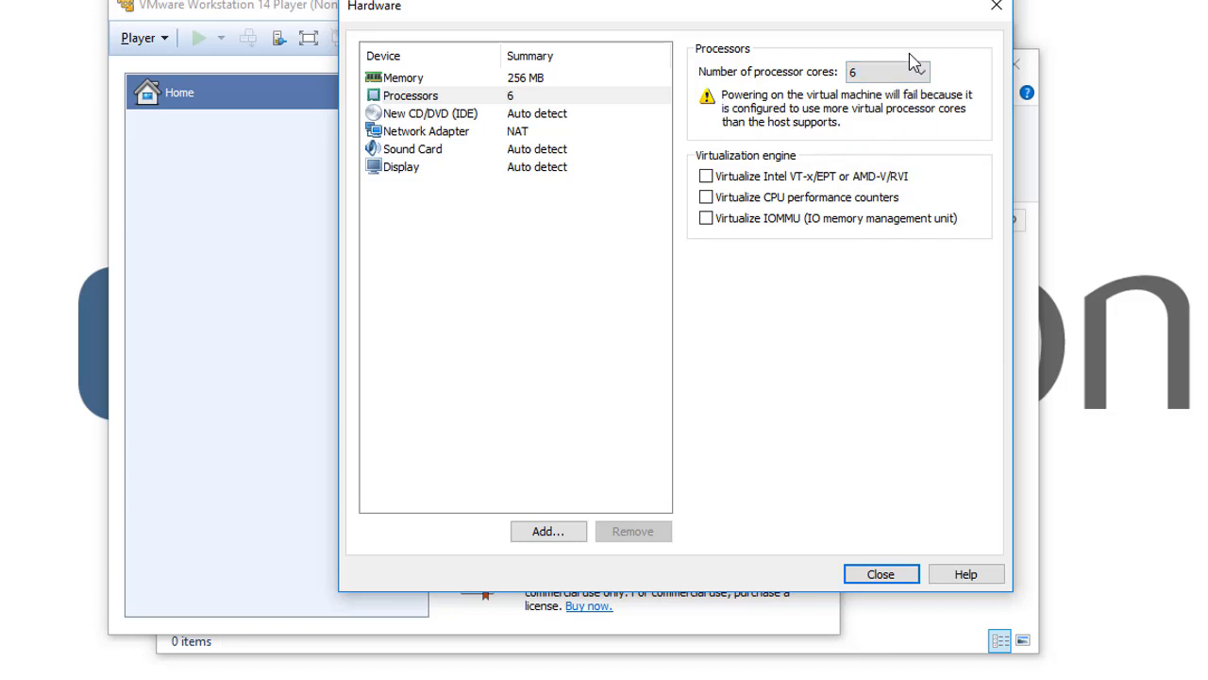
click(924, 70)
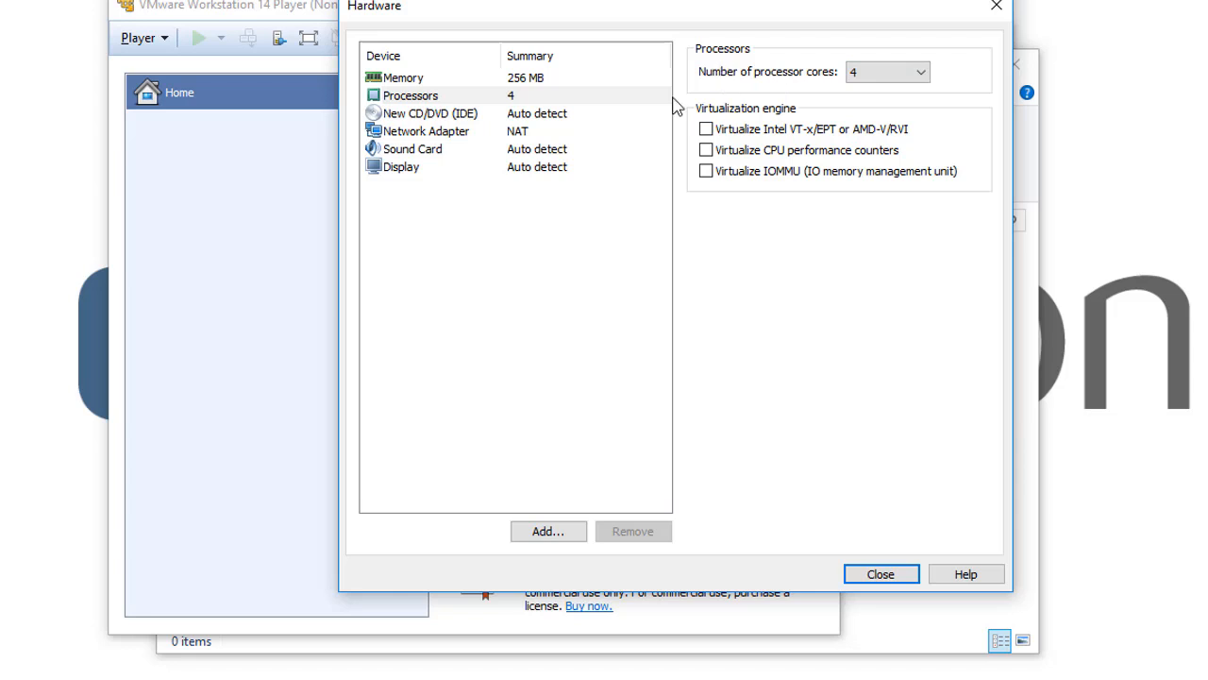
mouse_move(543, 102)
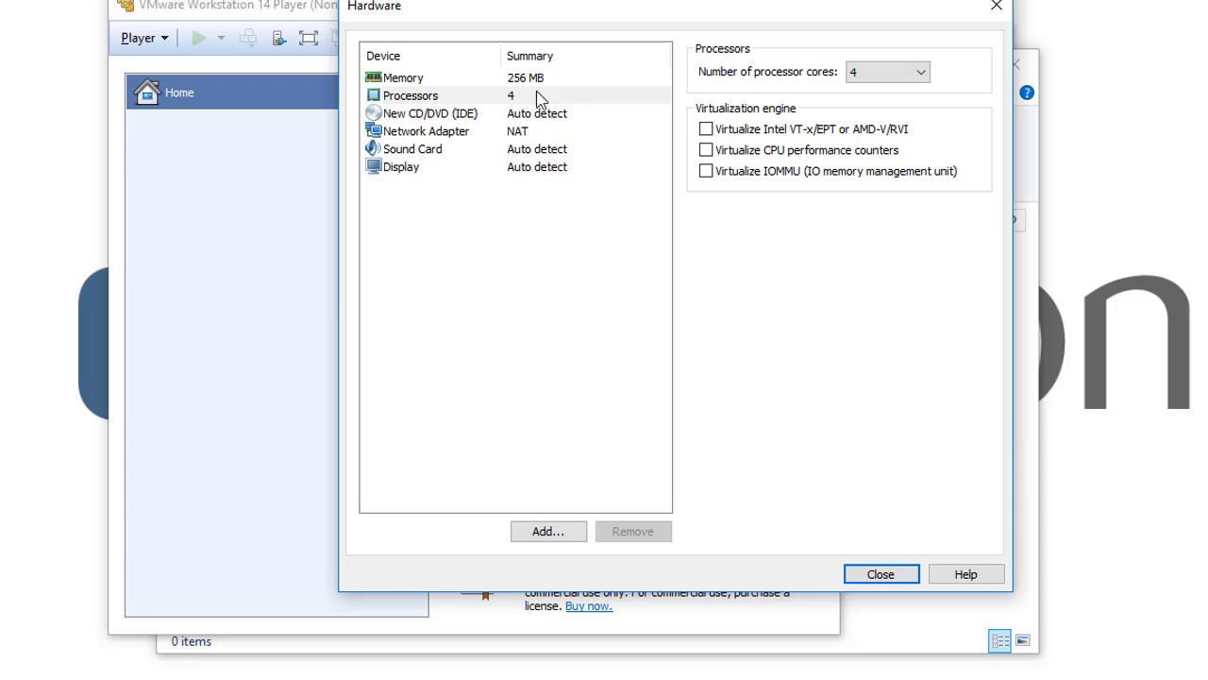
click(906, 71)
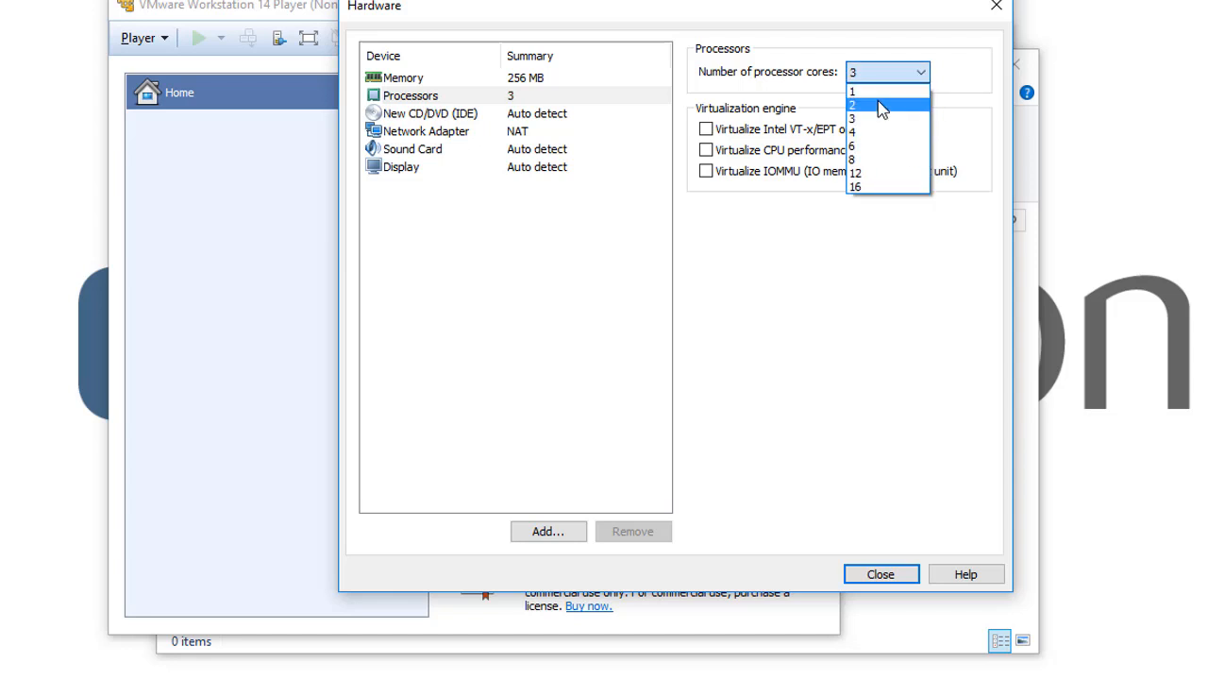
click(866, 90)
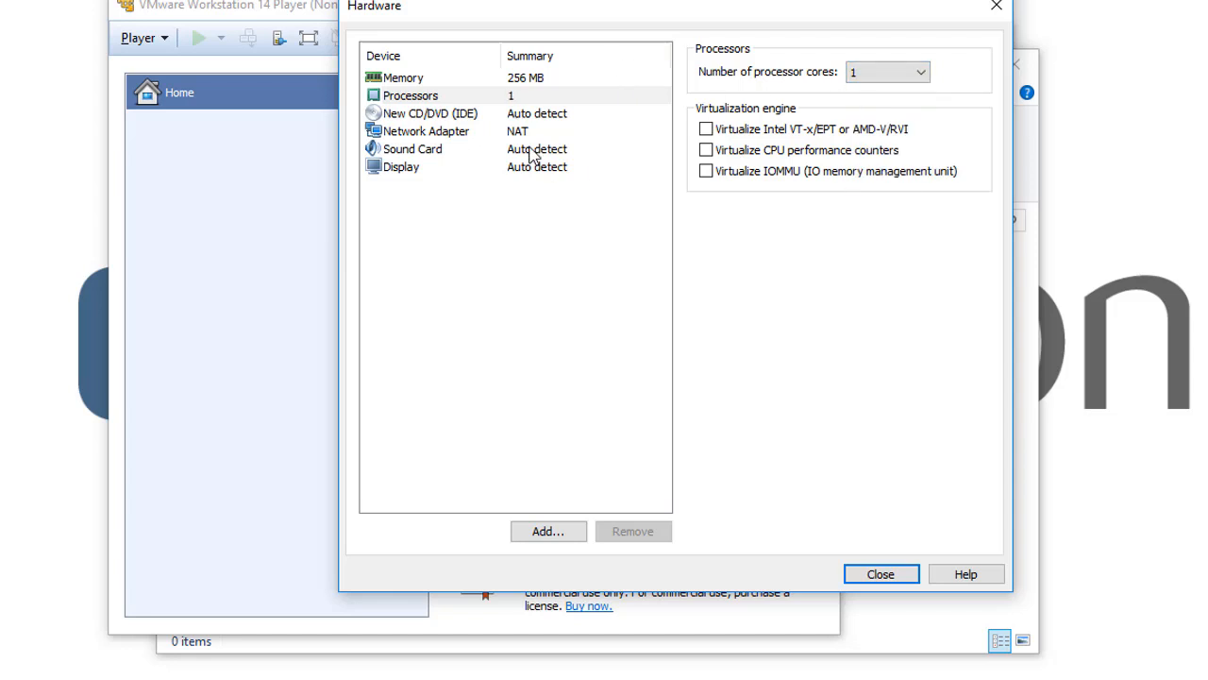
Choose 2 from the Number of processor cores dropdown.
click(919, 72)
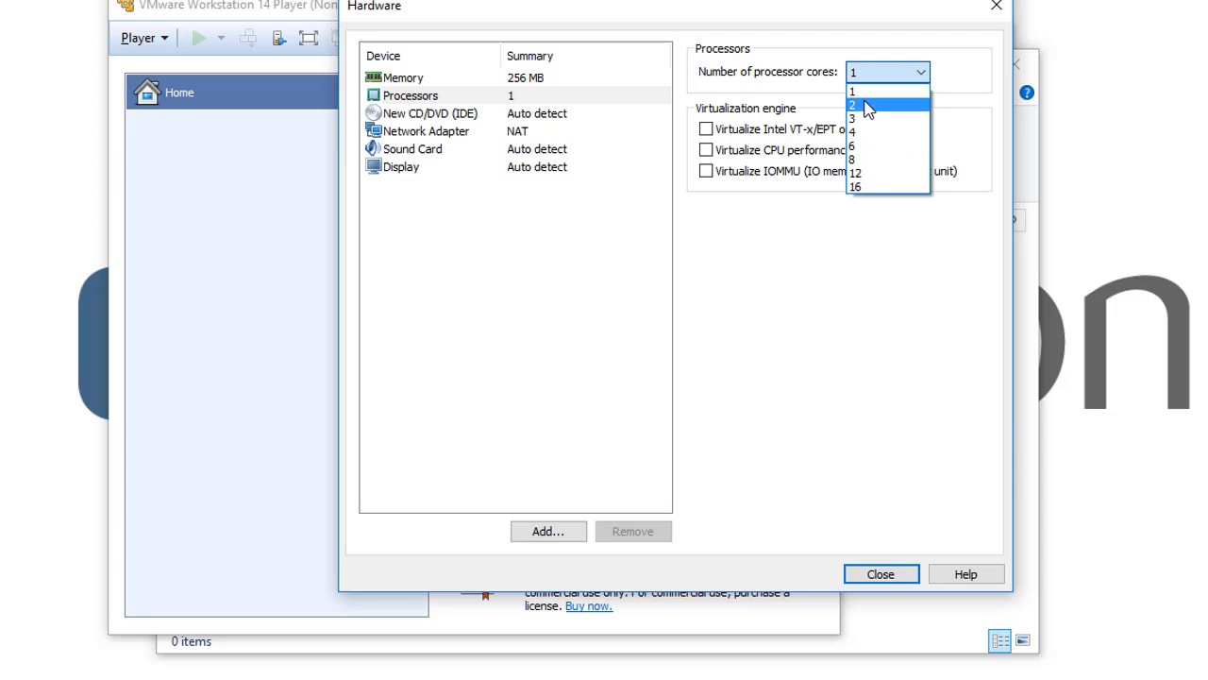
click(868, 98)
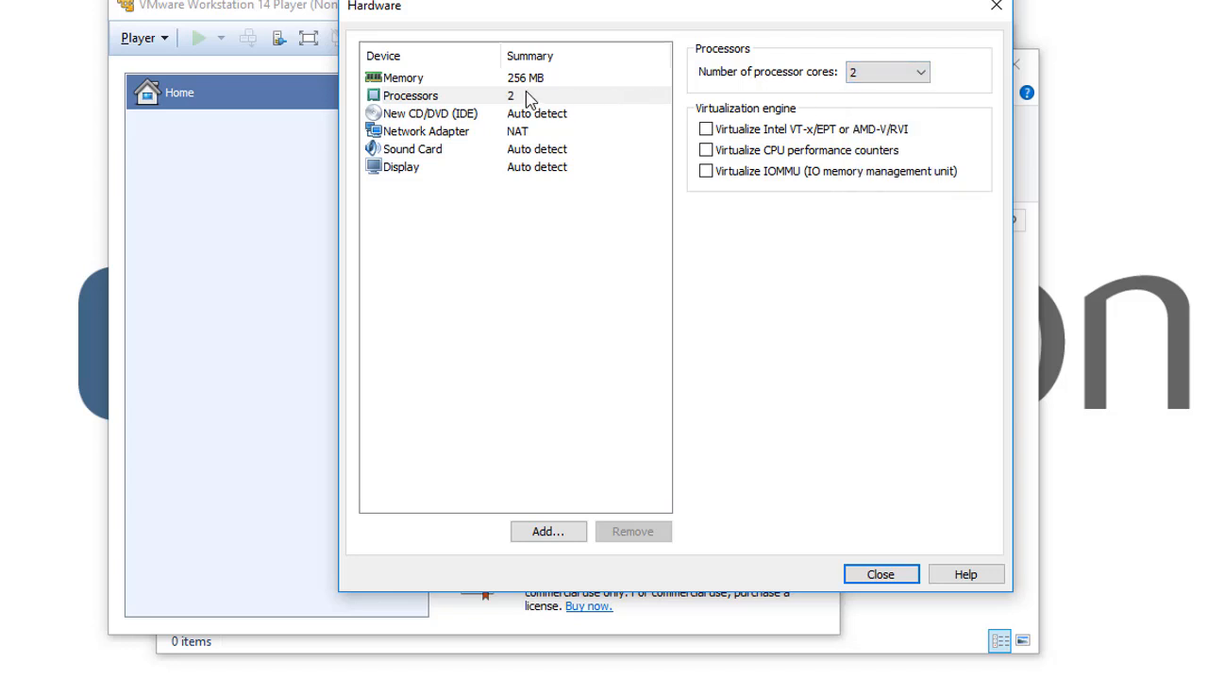
mouse_move(590, 63)
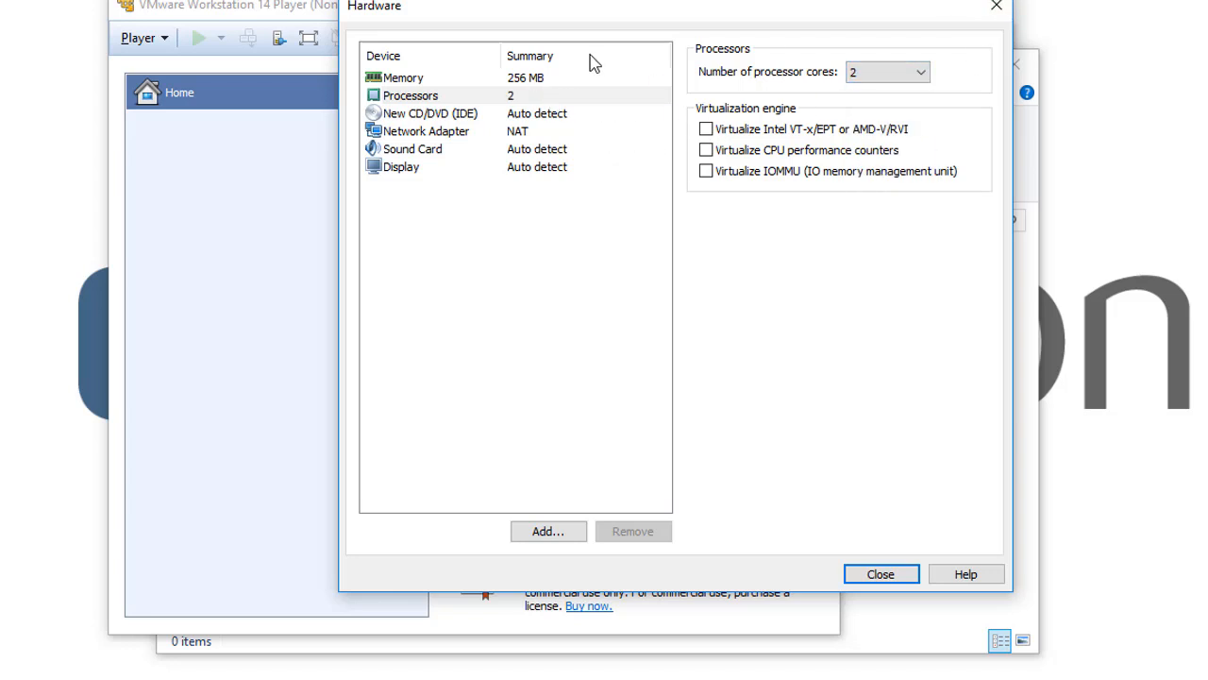
mouse_move(540, 102)
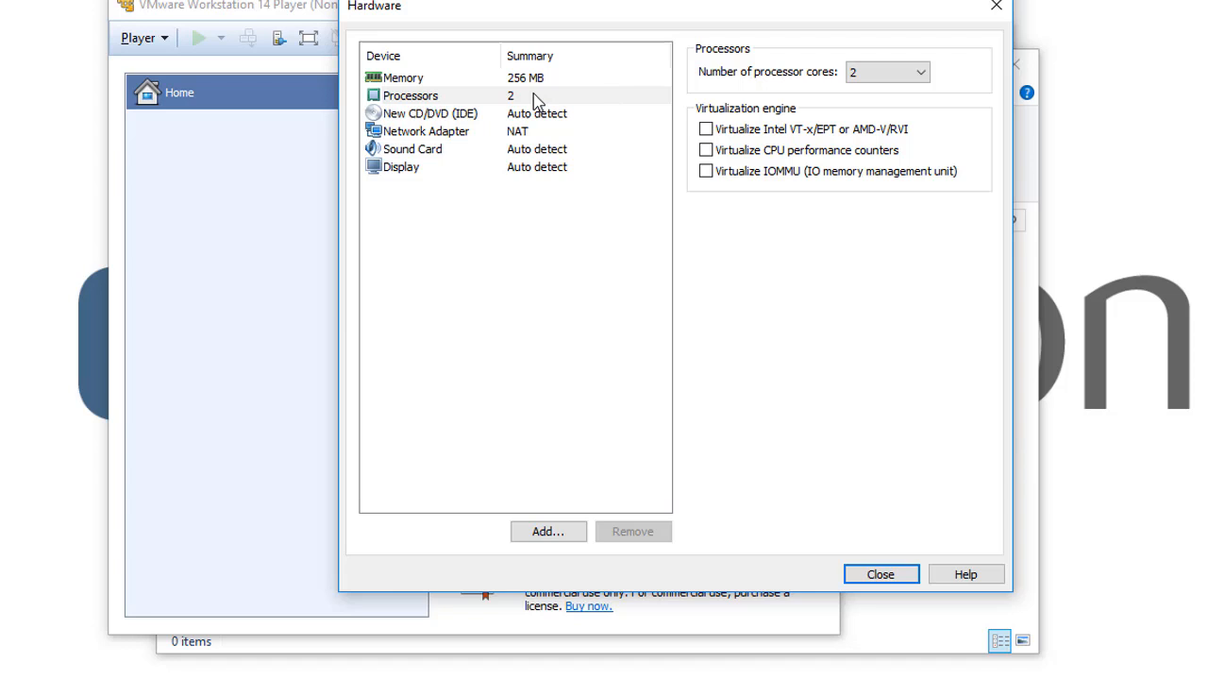
mouse_move(913, 96)
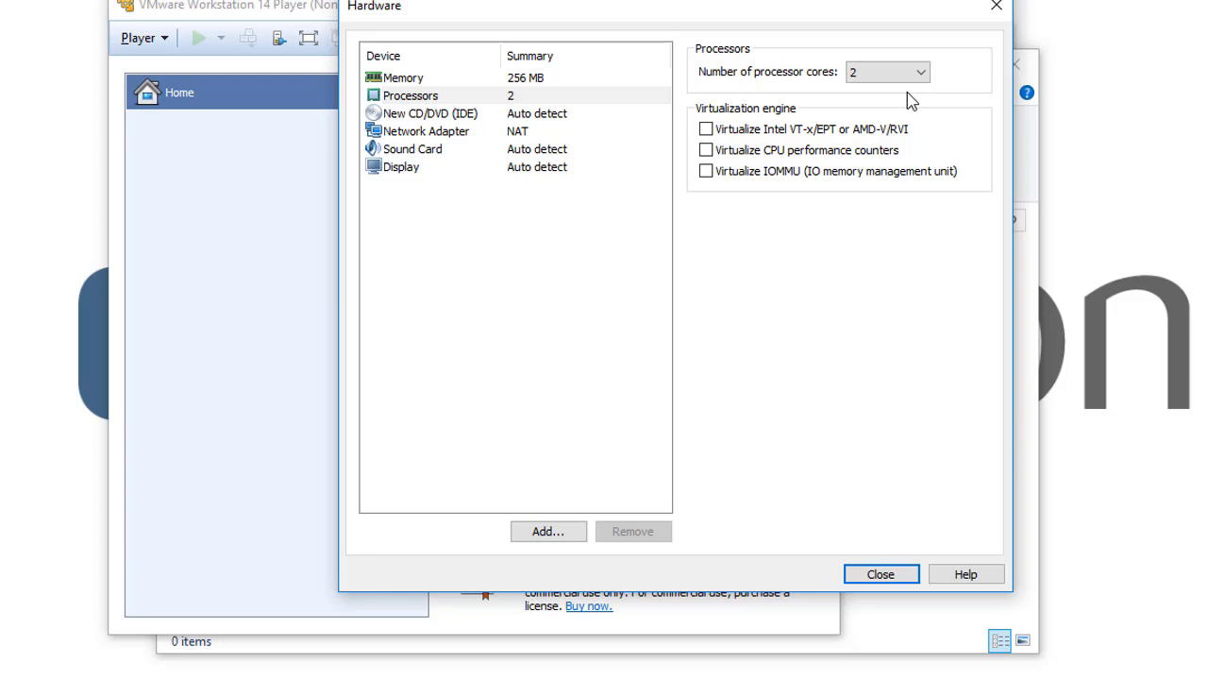
click(923, 72)
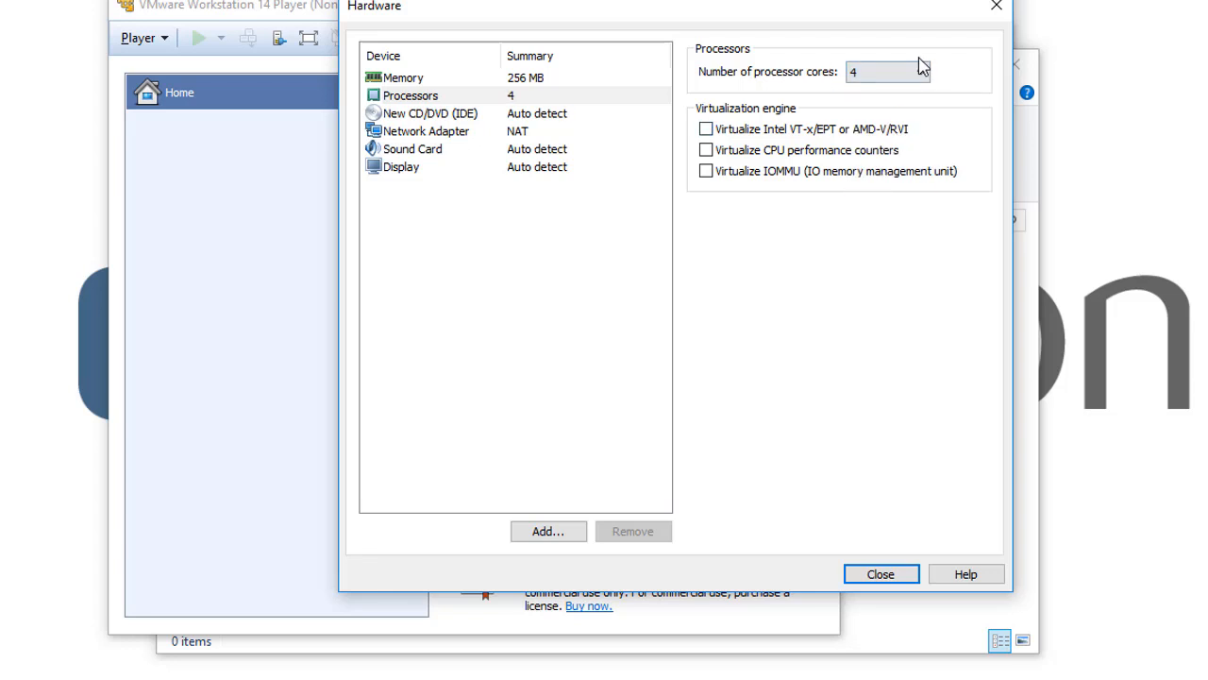
Briefly set 16 processor cores, then return to 2 cores with no warning.
click(915, 72)
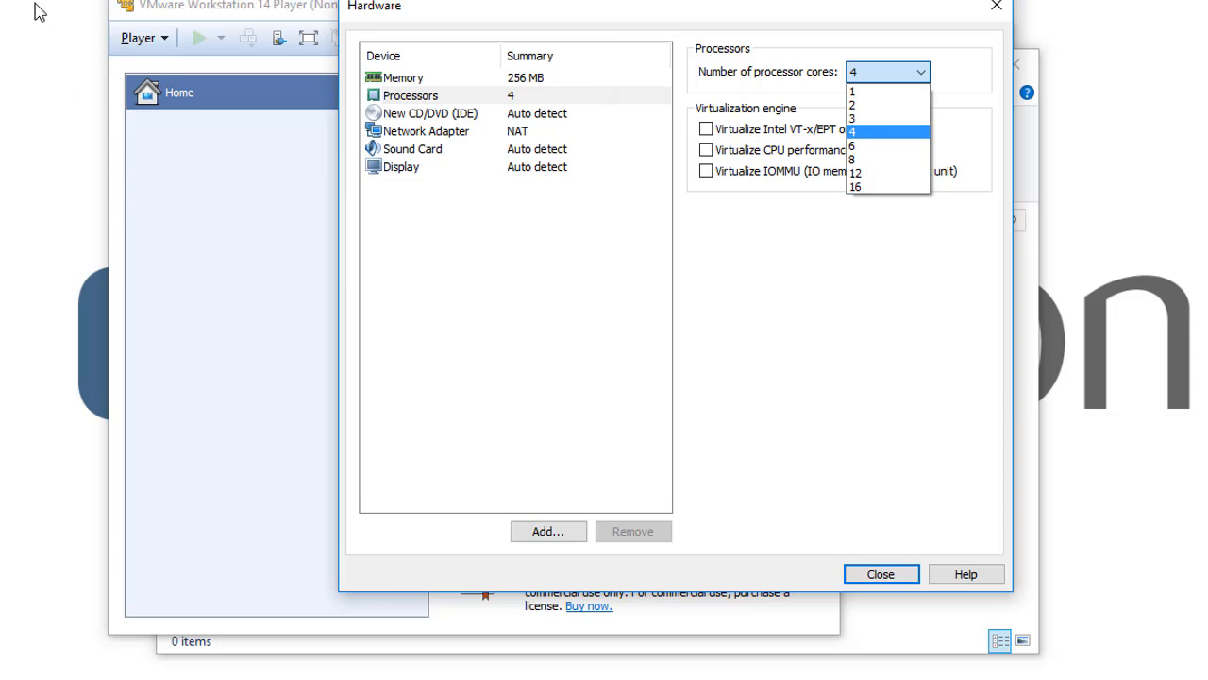
mouse_move(889, 189)
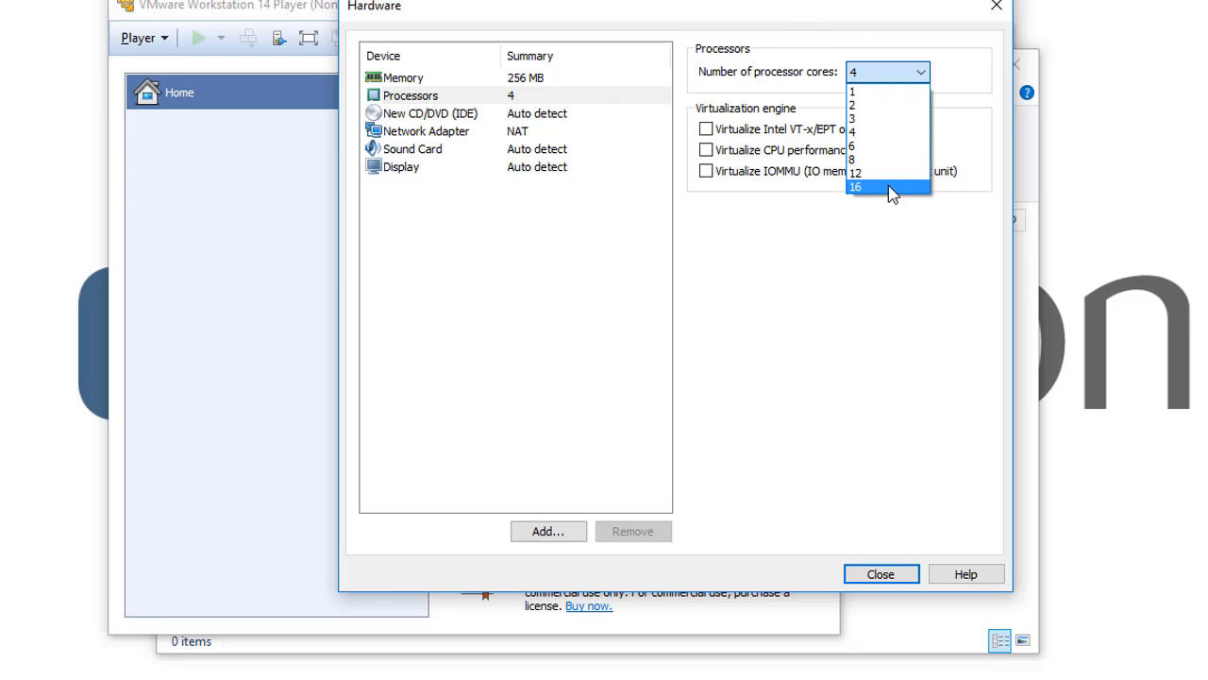
mouse_move(876, 198)
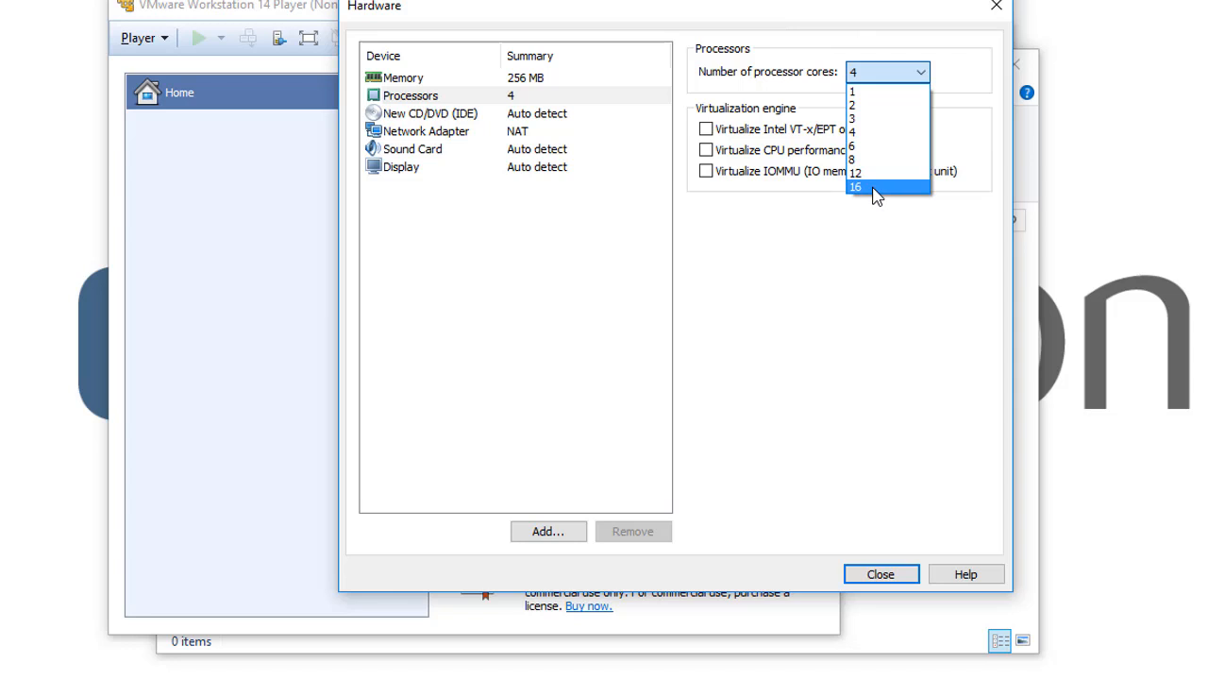
click(858, 186)
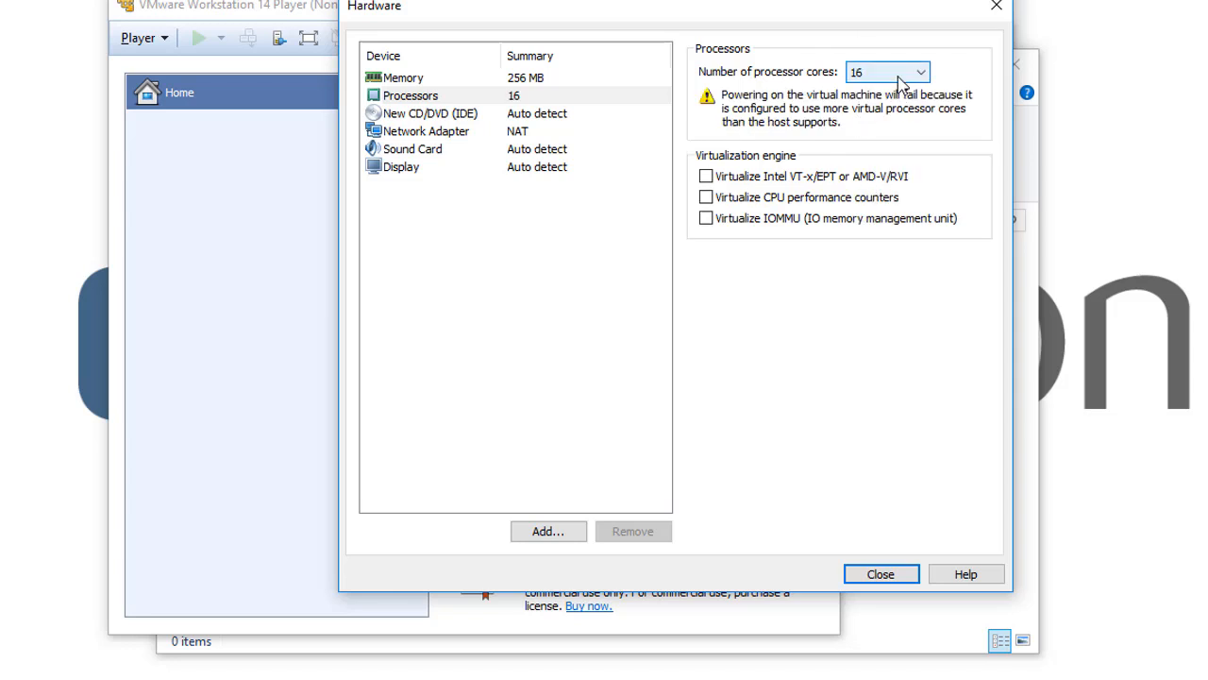
click(917, 72)
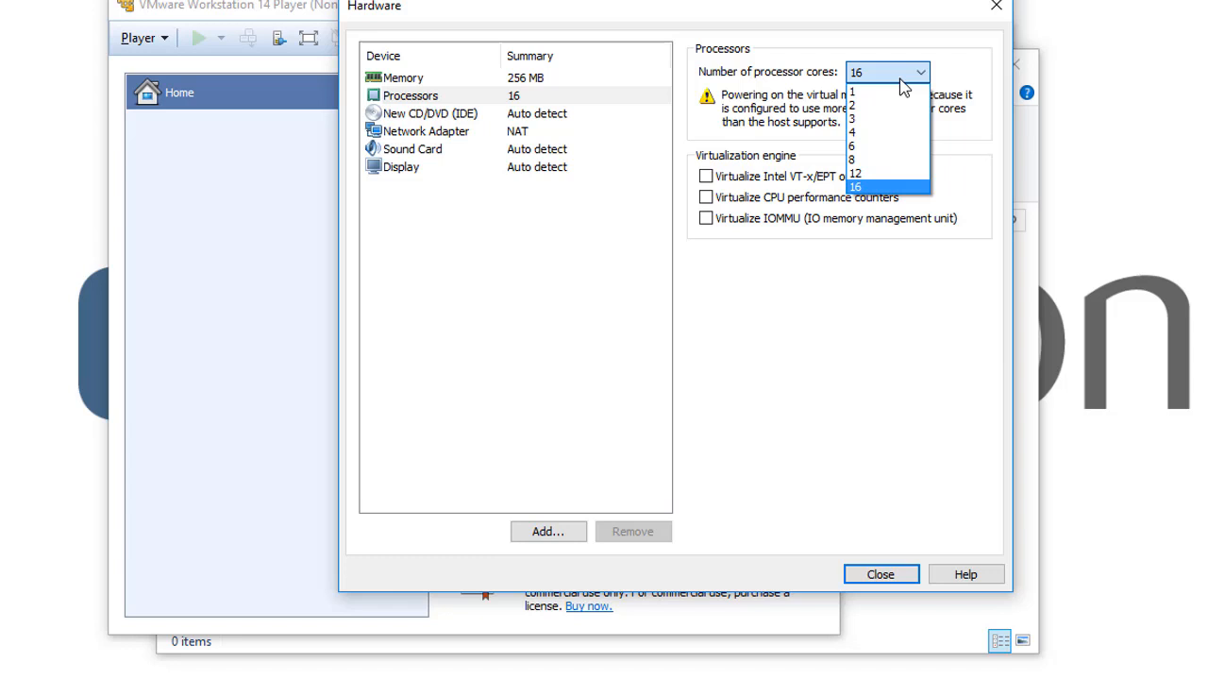
mouse_move(876, 76)
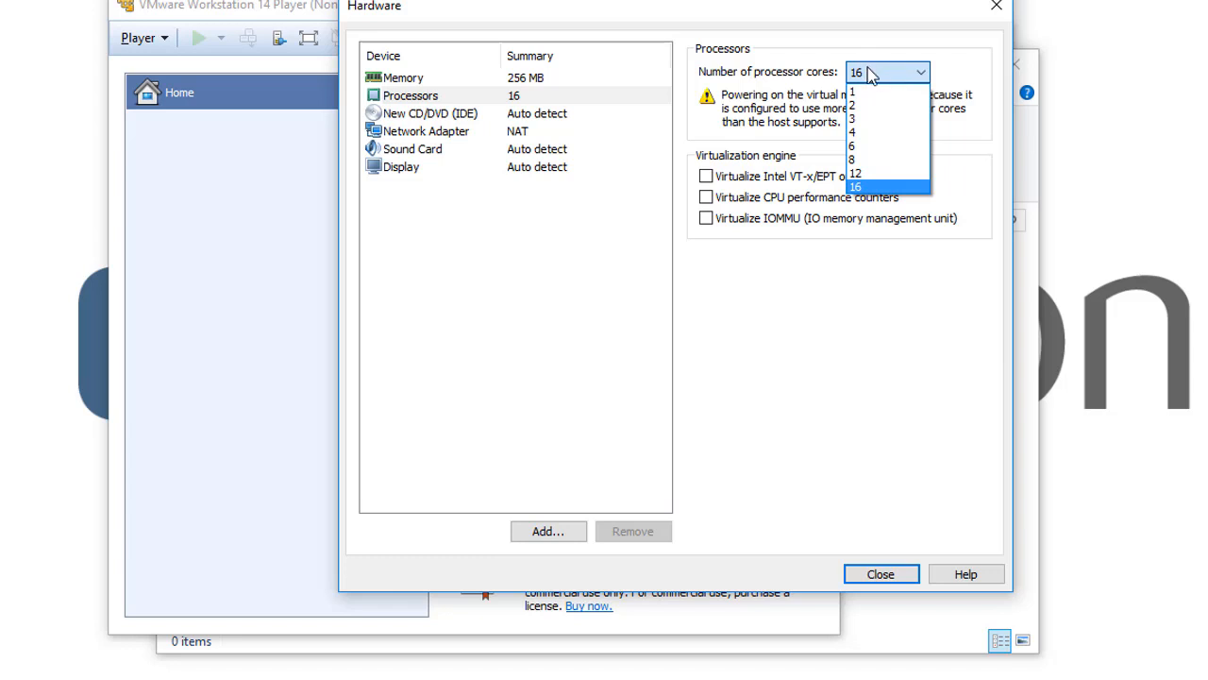
click(853, 105)
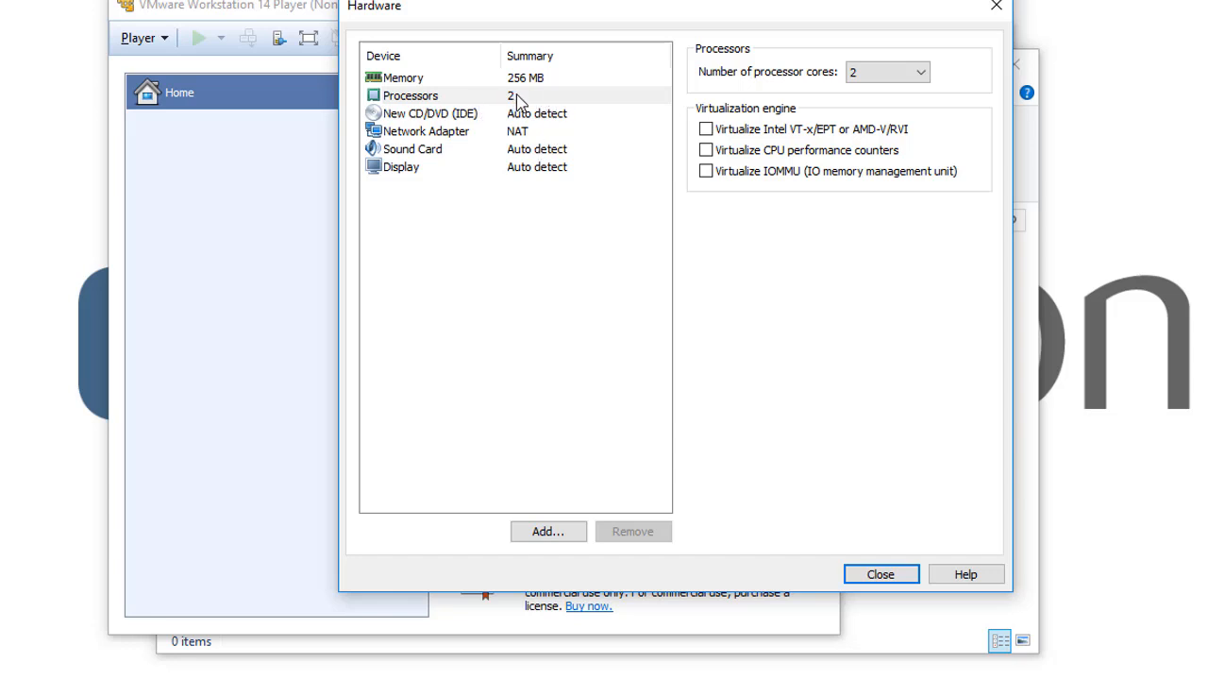
mouse_move(509, 113)
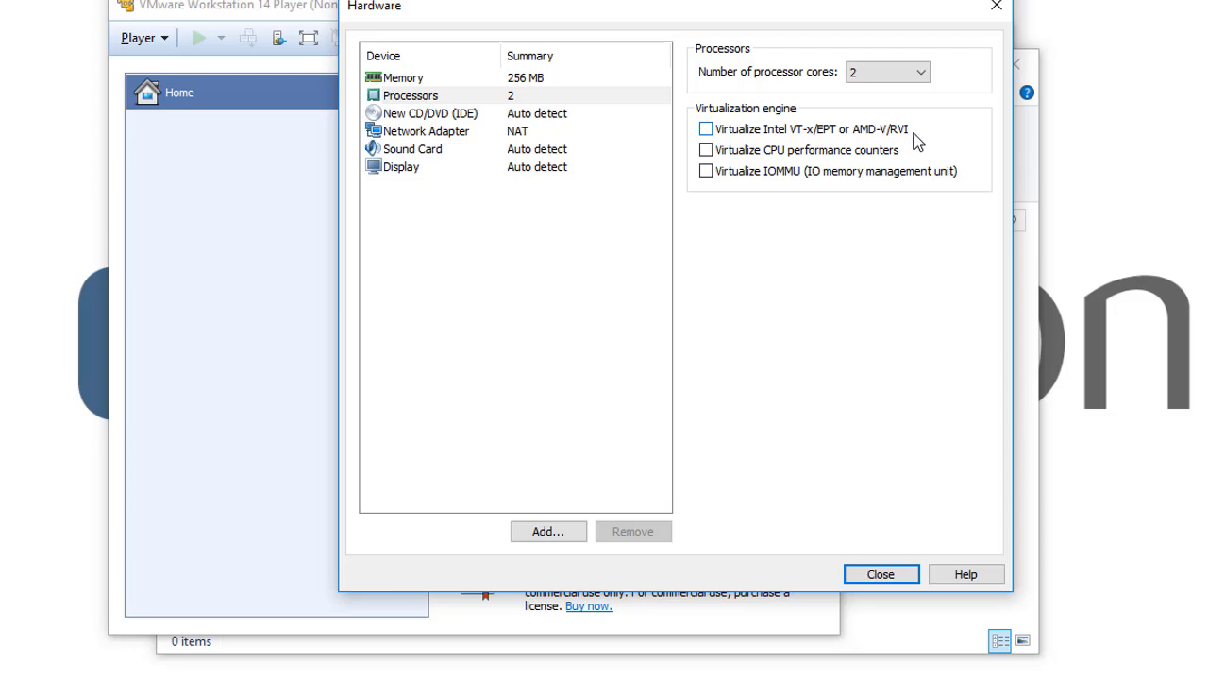
mouse_move(705, 142)
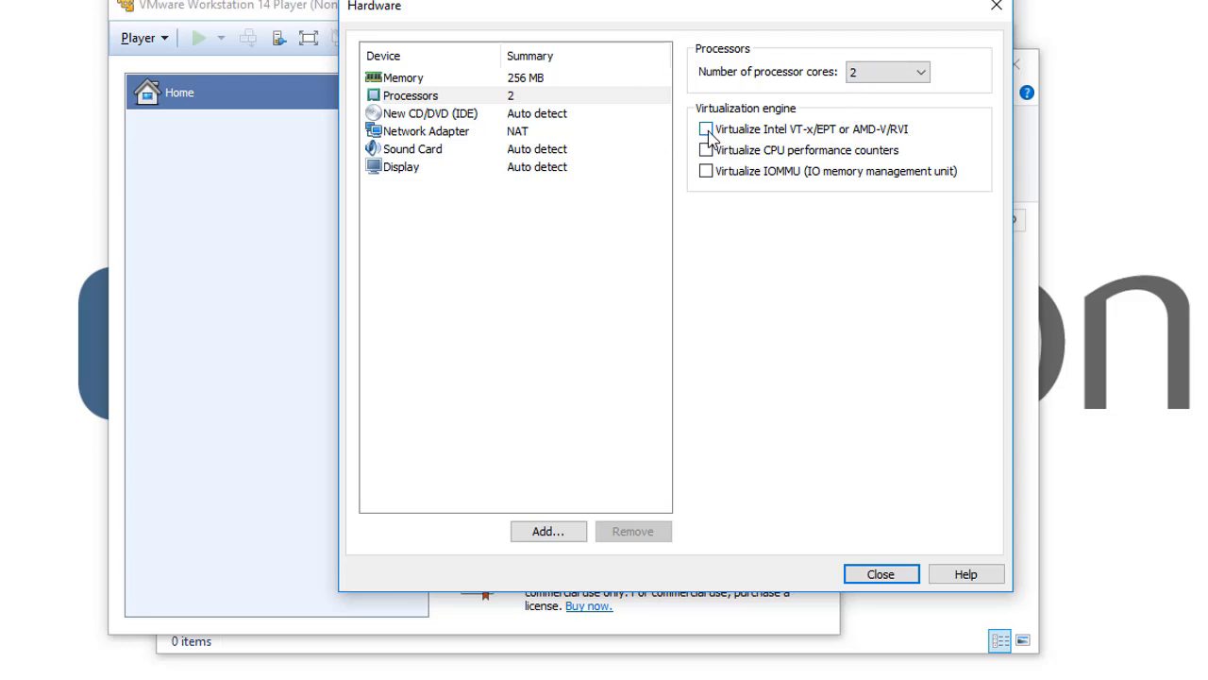
Tick 'Virtualize Intel VT-x/EPT or AMD-V/RVI' under Virtualization engine.
click(702, 129)
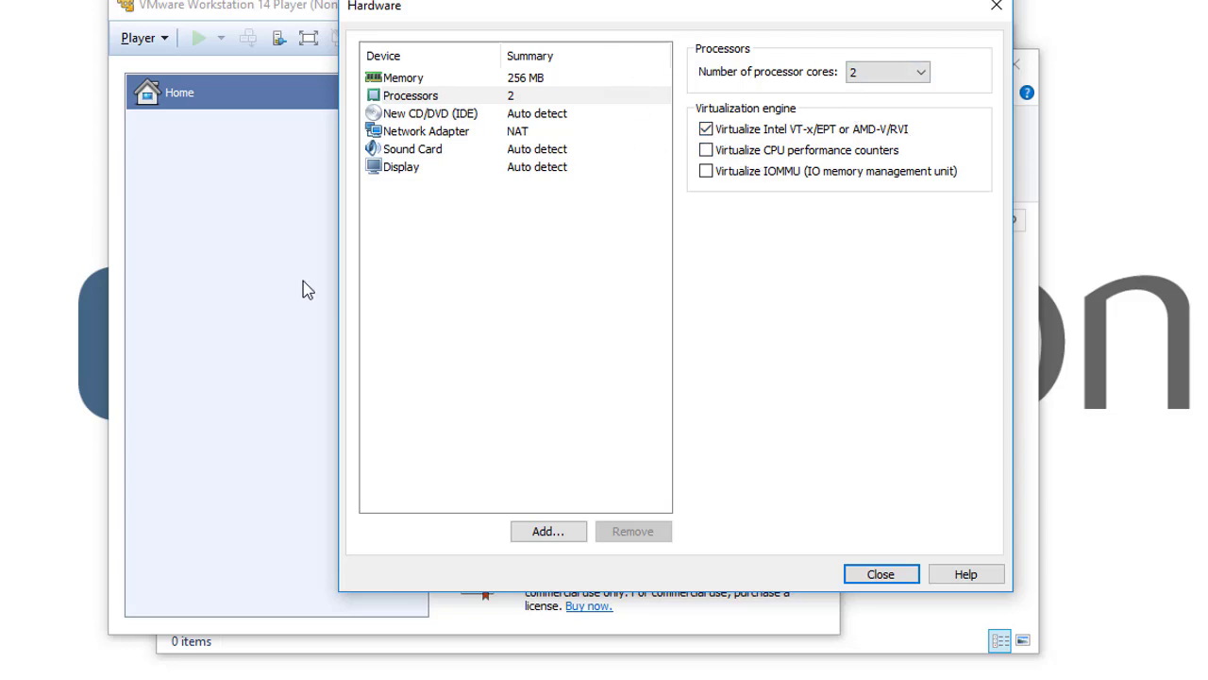
mouse_move(225, 134)
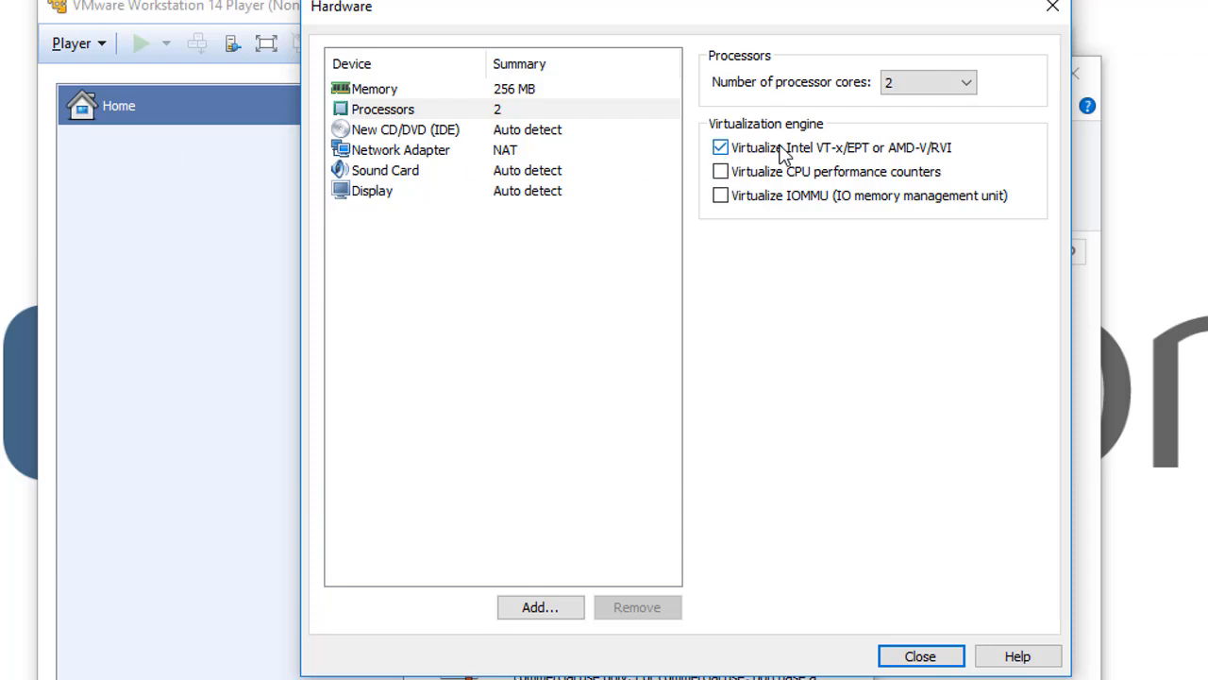
mouse_move(869, 159)
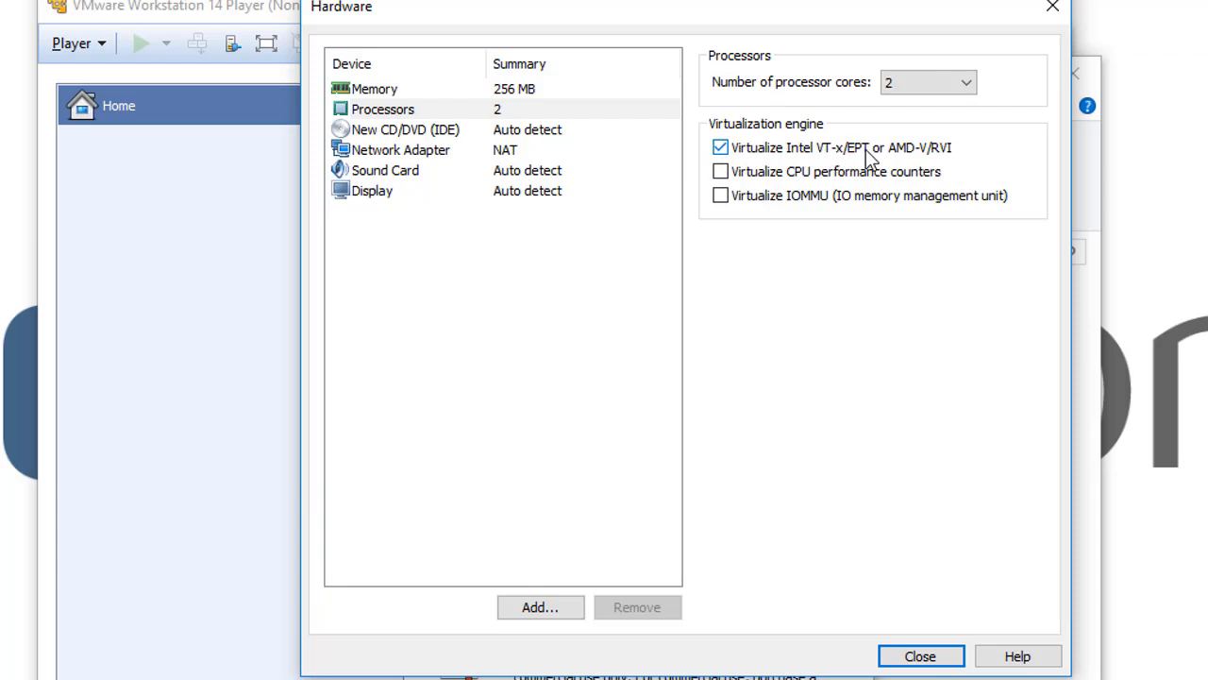
mouse_move(342, 271)
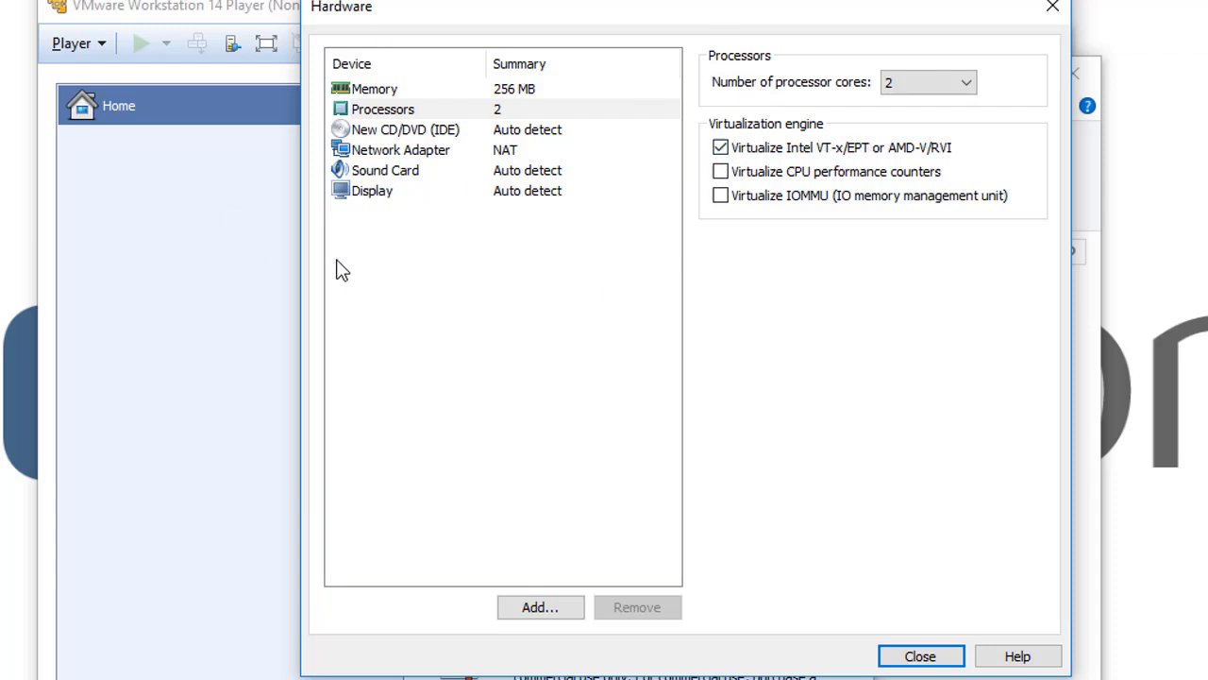
mouse_move(263, 260)
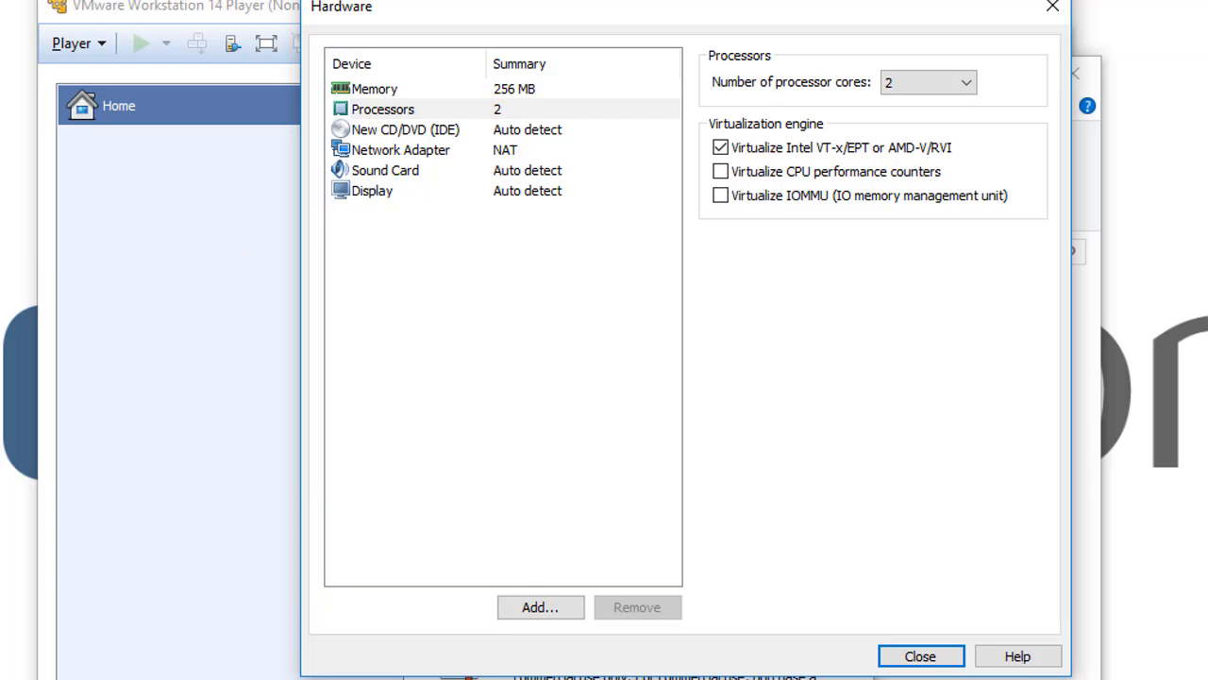
mouse_move(806, 140)
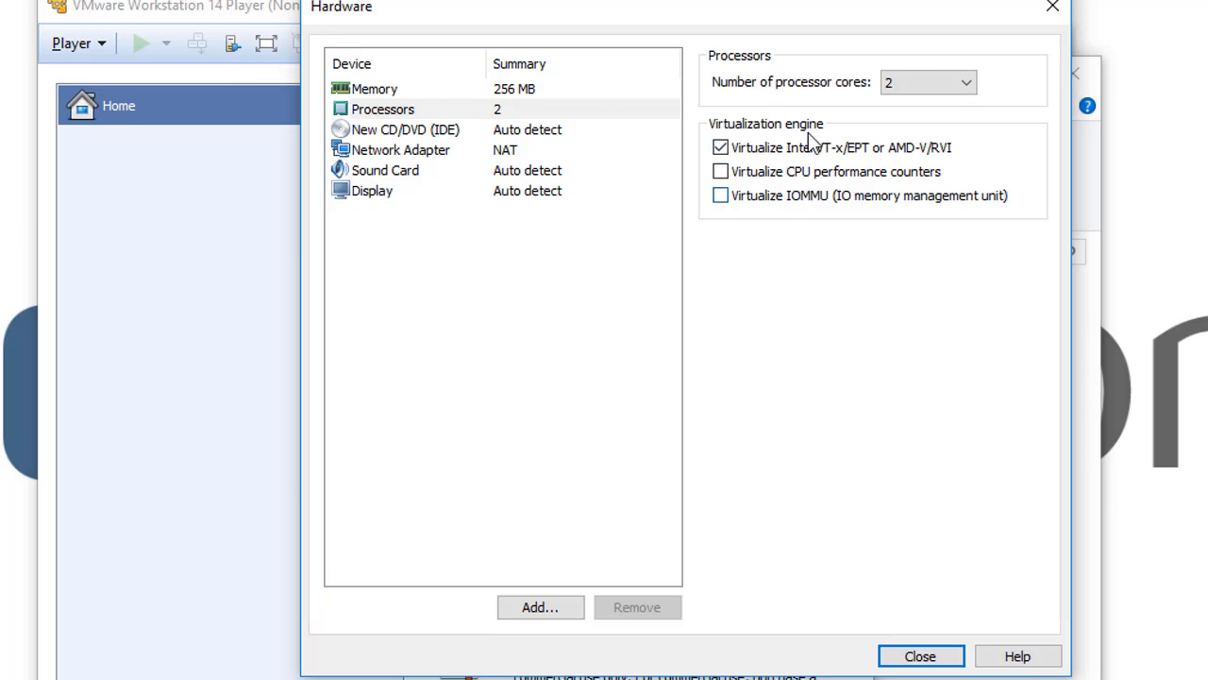
mouse_move(729, 173)
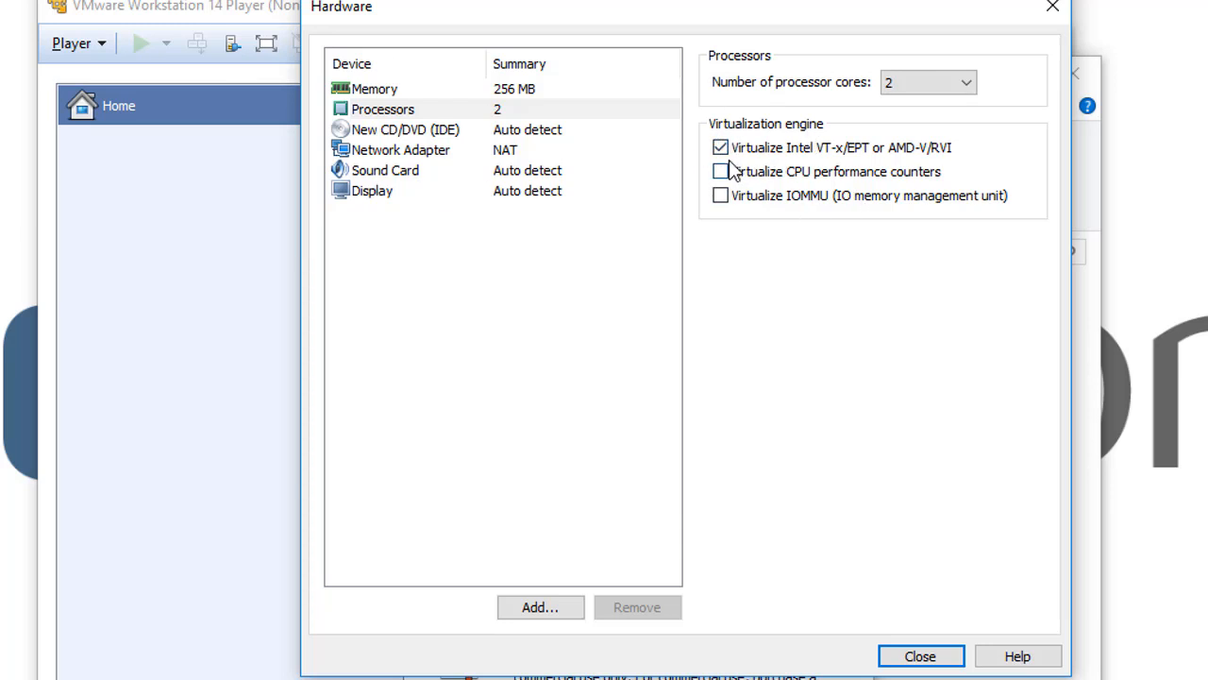
mouse_move(840, 156)
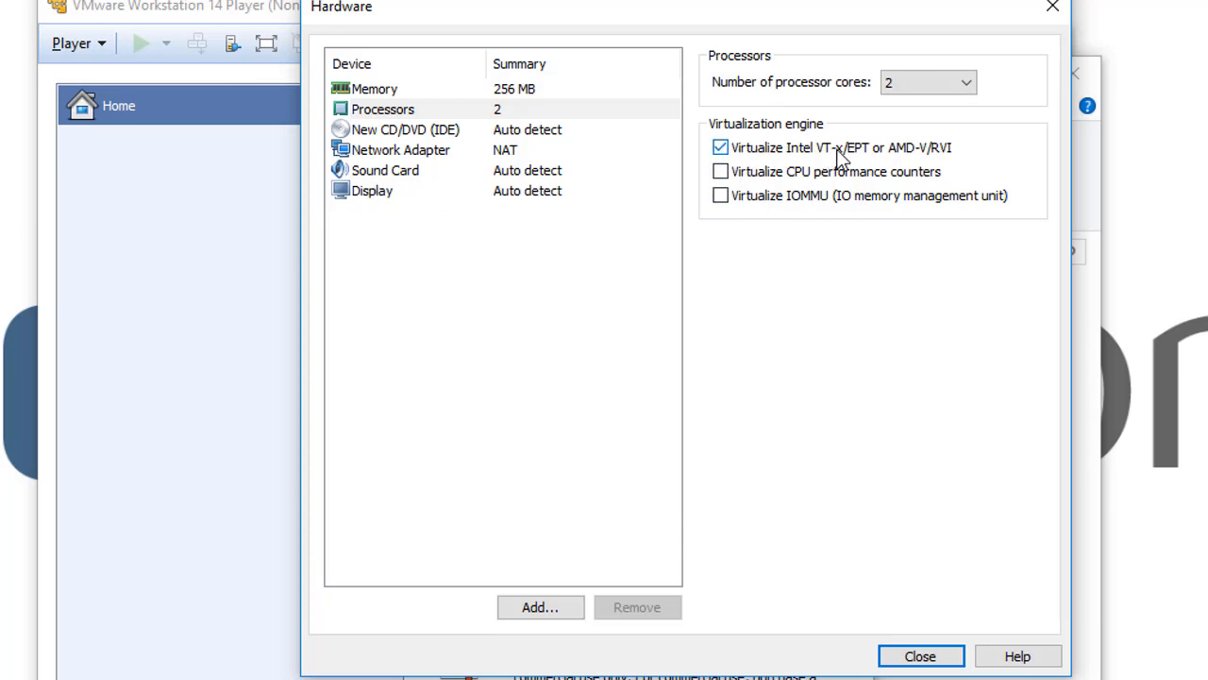
mouse_move(238, 125)
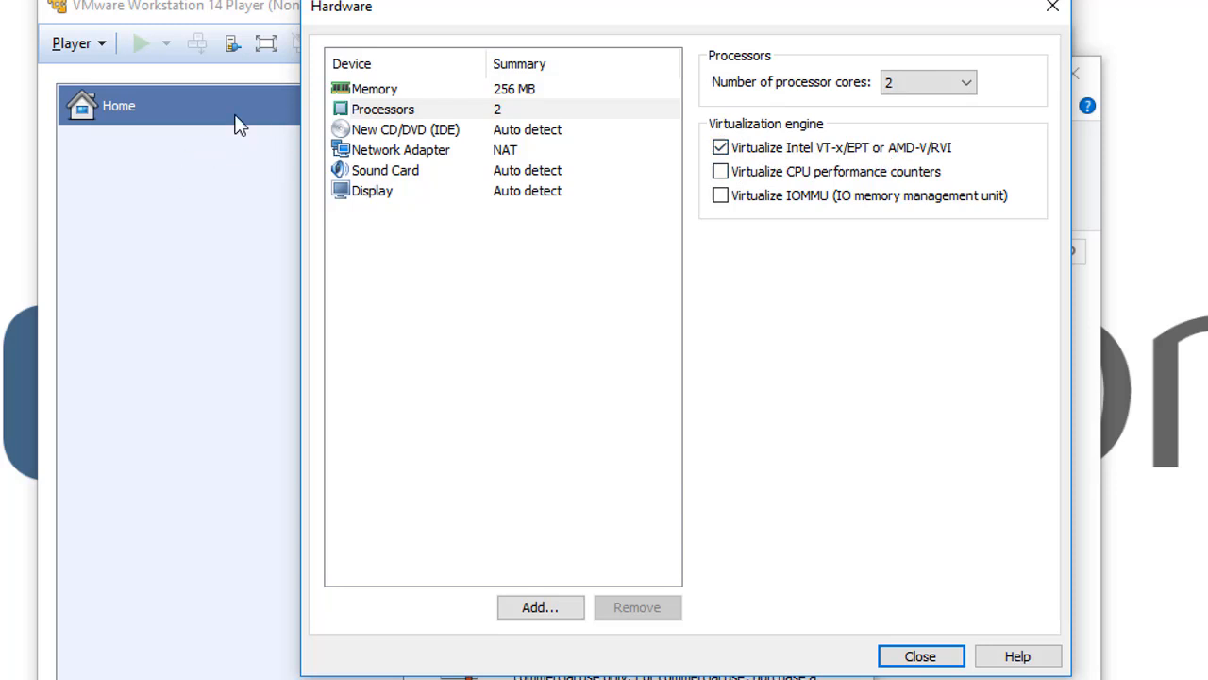
mouse_move(408, 182)
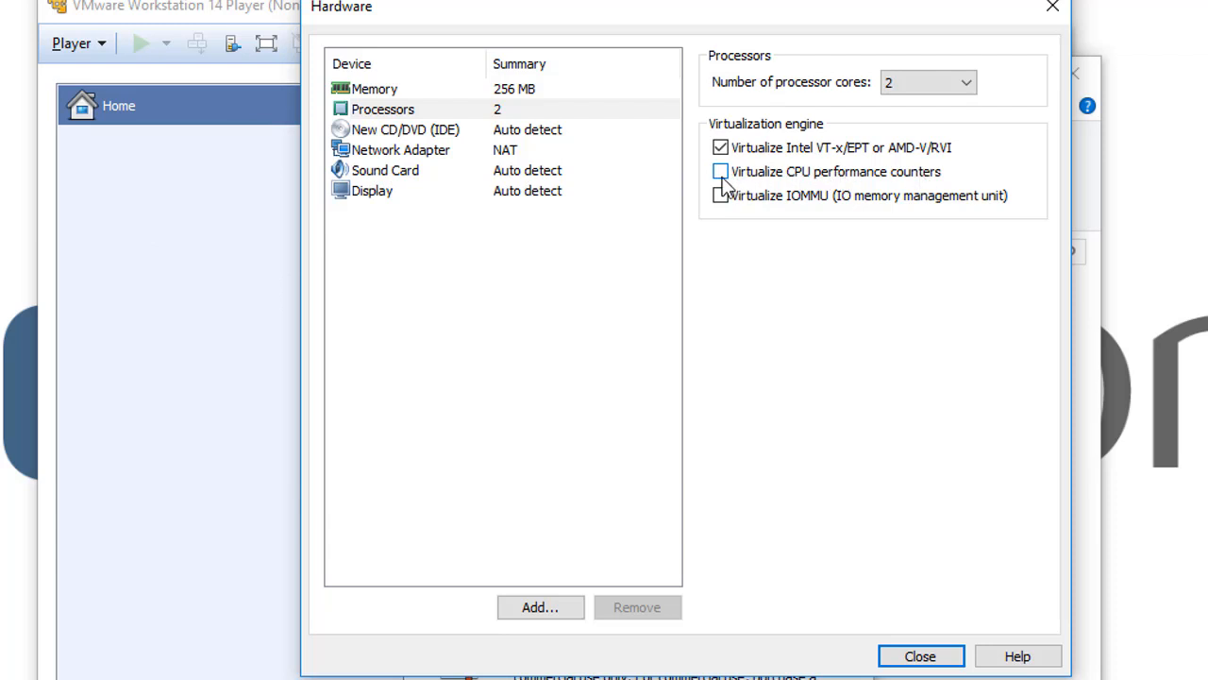
Tick 'Virtualize CPU performance counters', then clear all three Virtualization engine options.
click(718, 171)
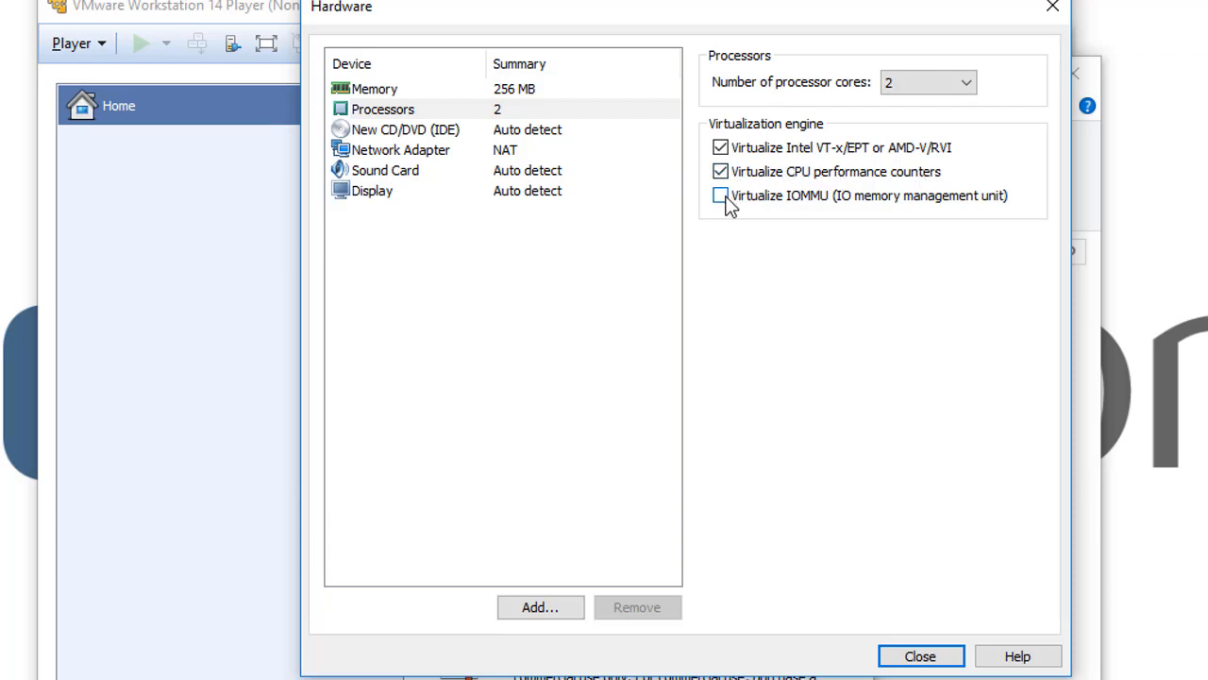
mouse_move(837, 209)
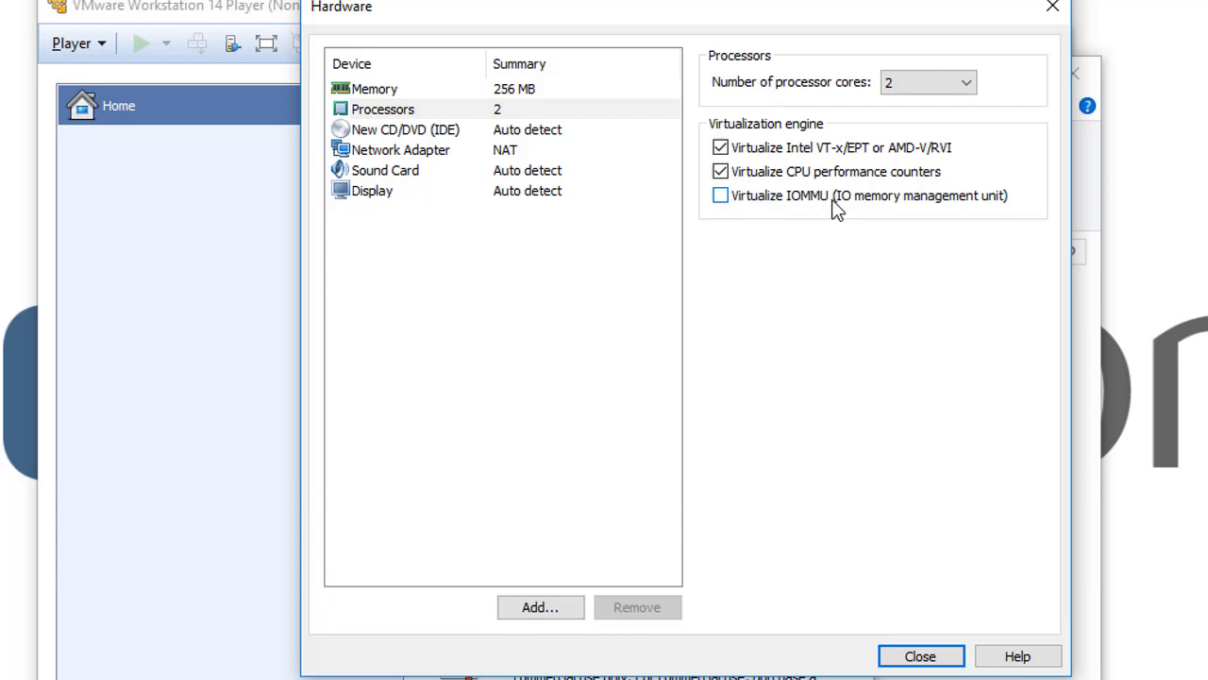
mouse_move(923, 213)
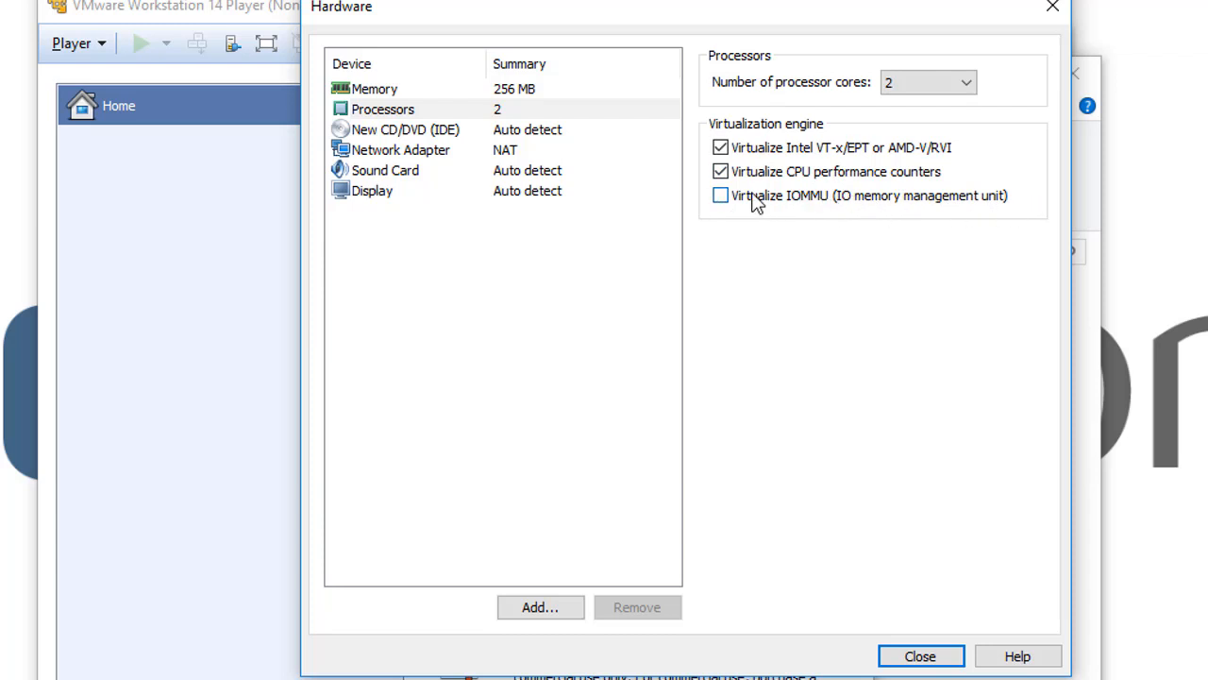
click(720, 195)
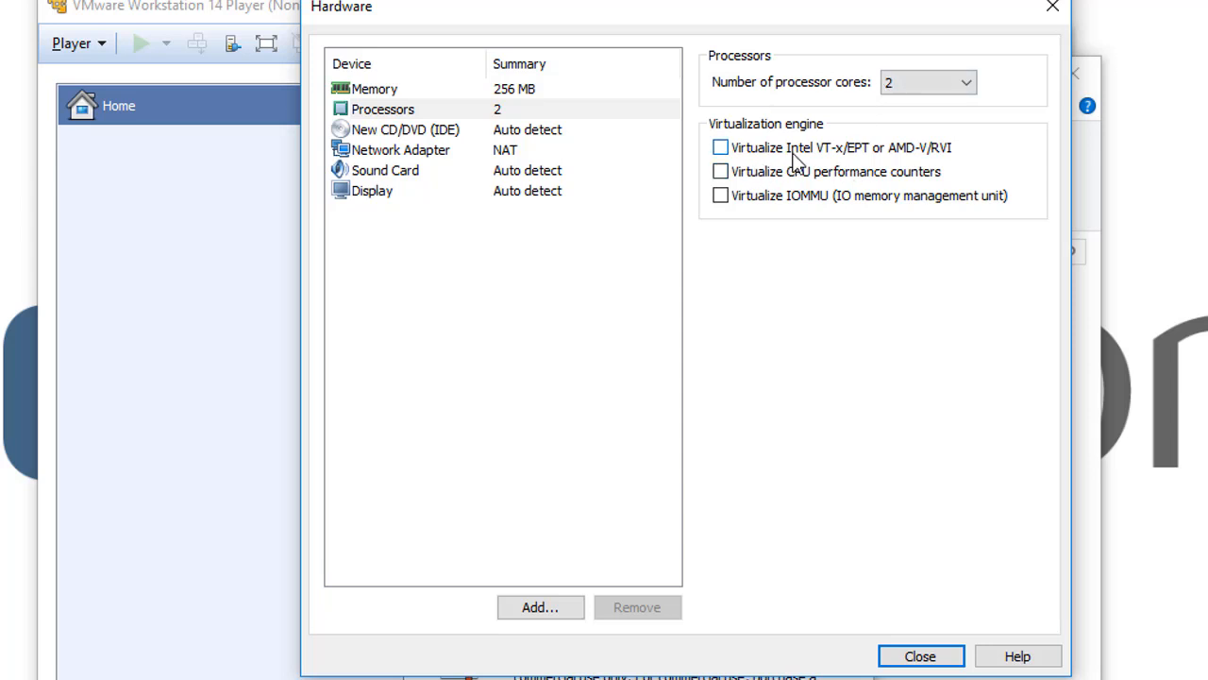
mouse_move(793, 162)
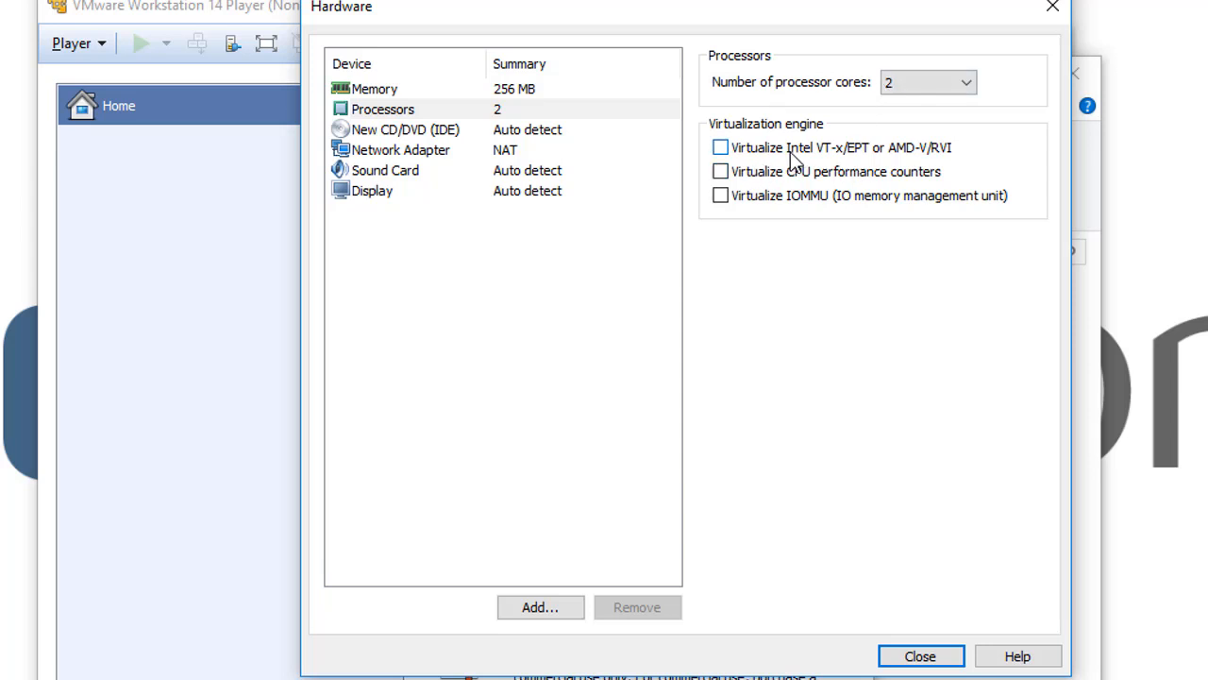
Re-tick 'Virtualize Intel VT-x/EPT or AMD-V/RVI', leaving other engine options off.
click(720, 147)
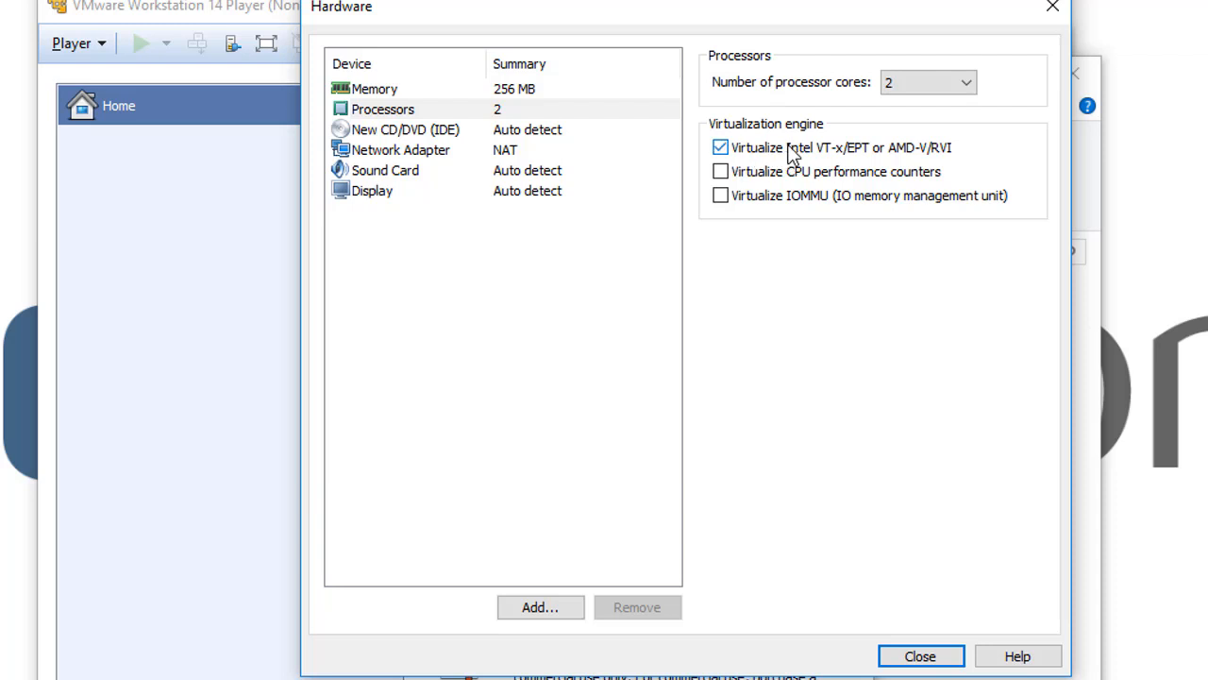
mouse_move(850, 156)
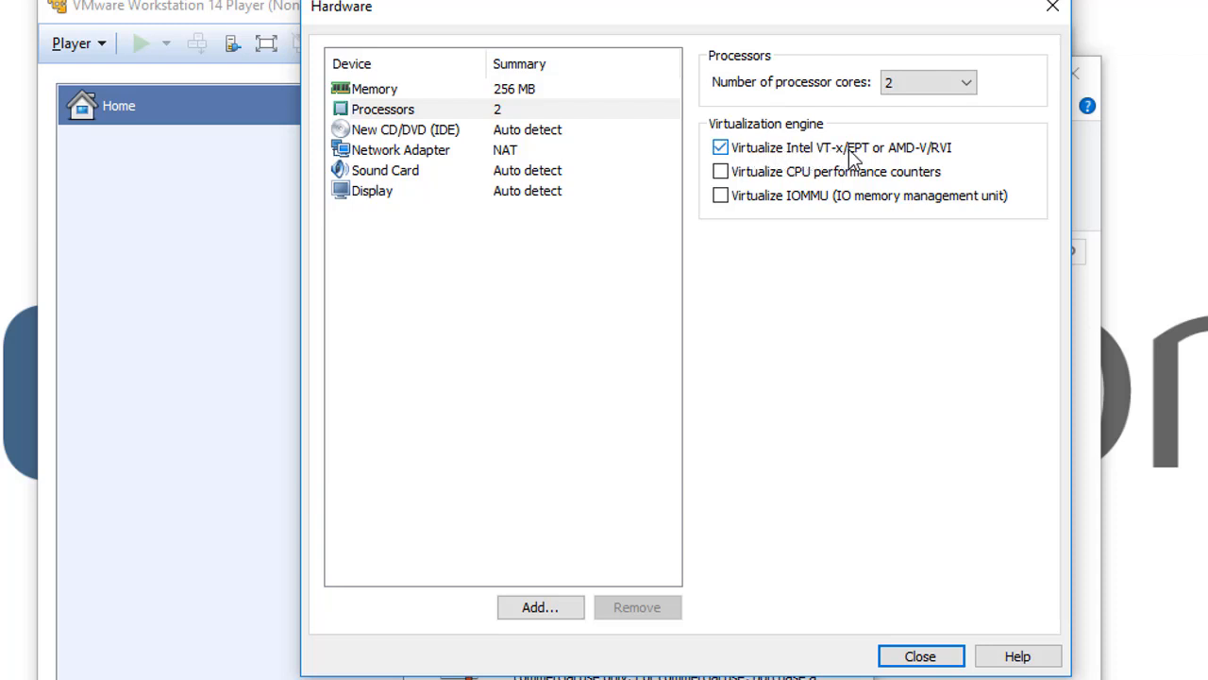
mouse_move(928, 161)
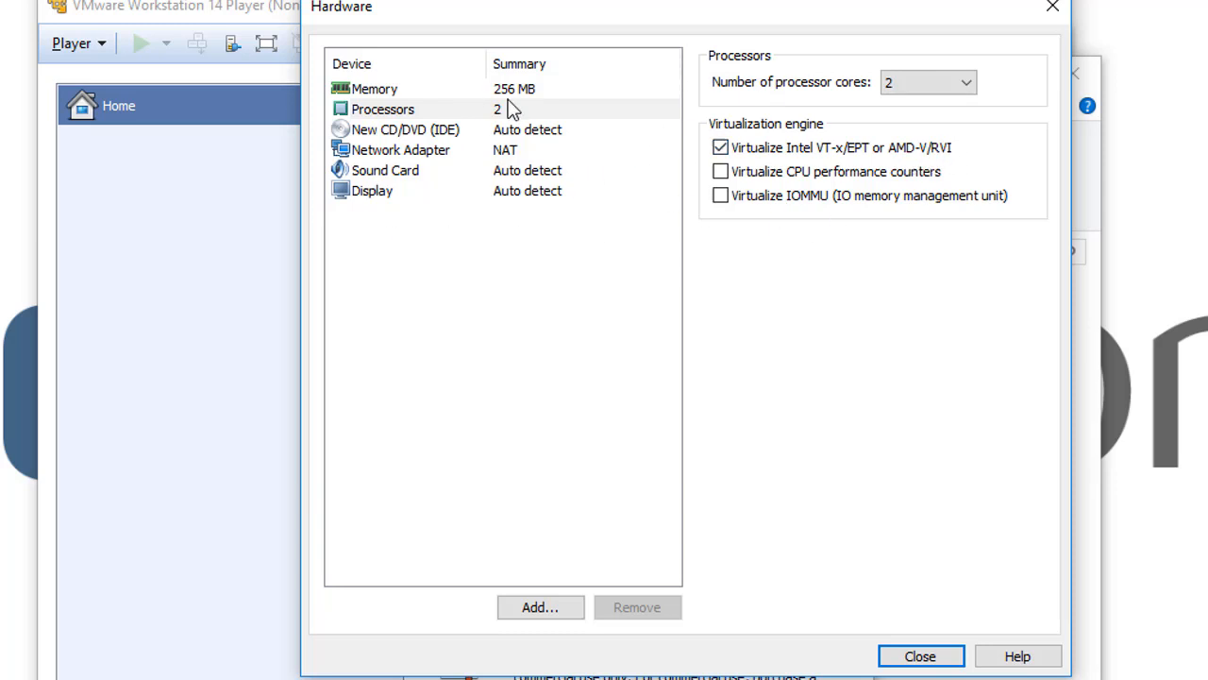
mouse_move(711, 249)
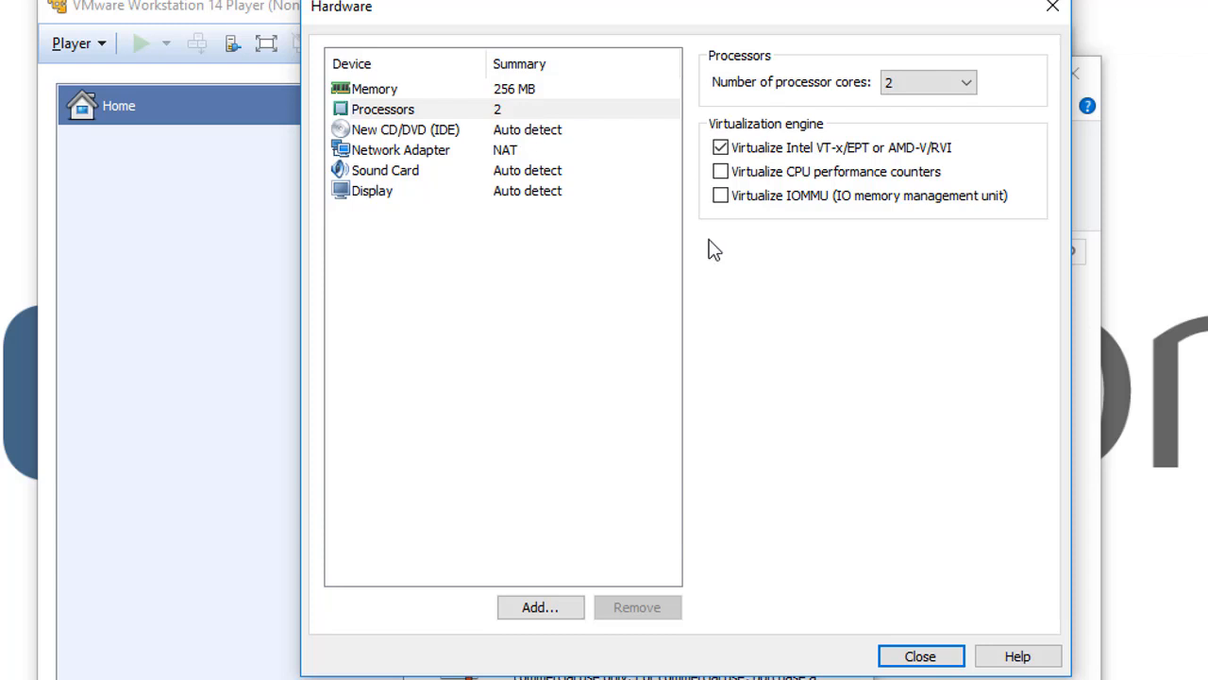
mouse_move(593, 209)
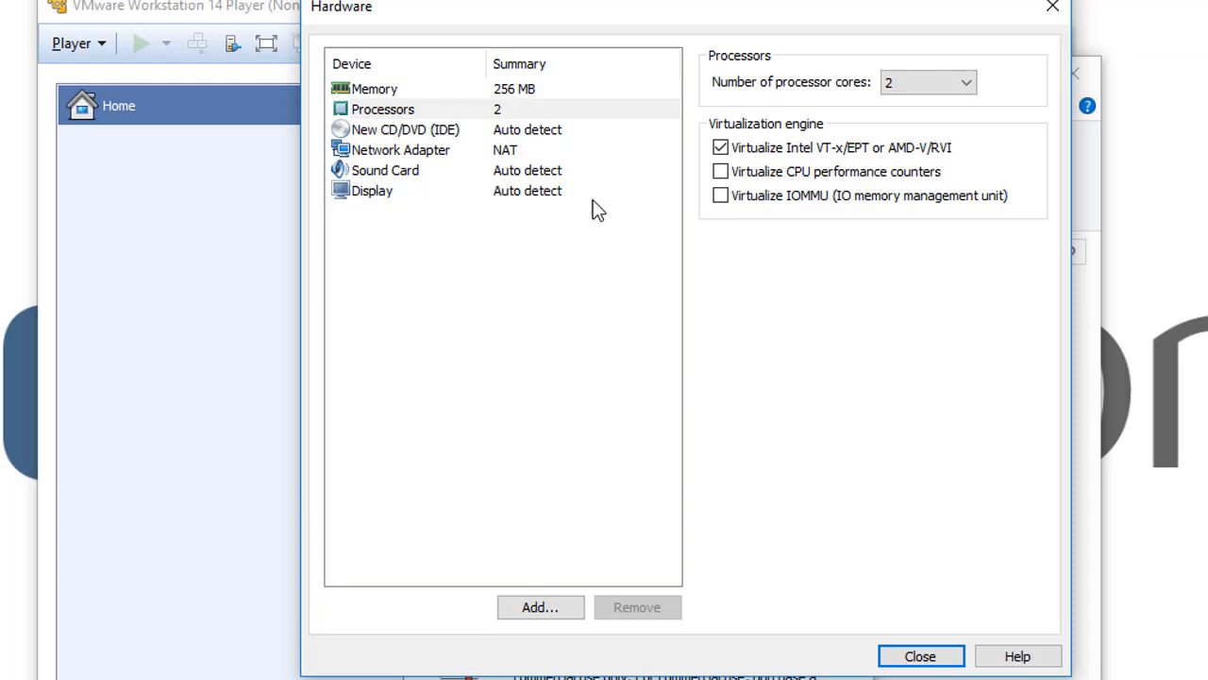
mouse_move(558, 196)
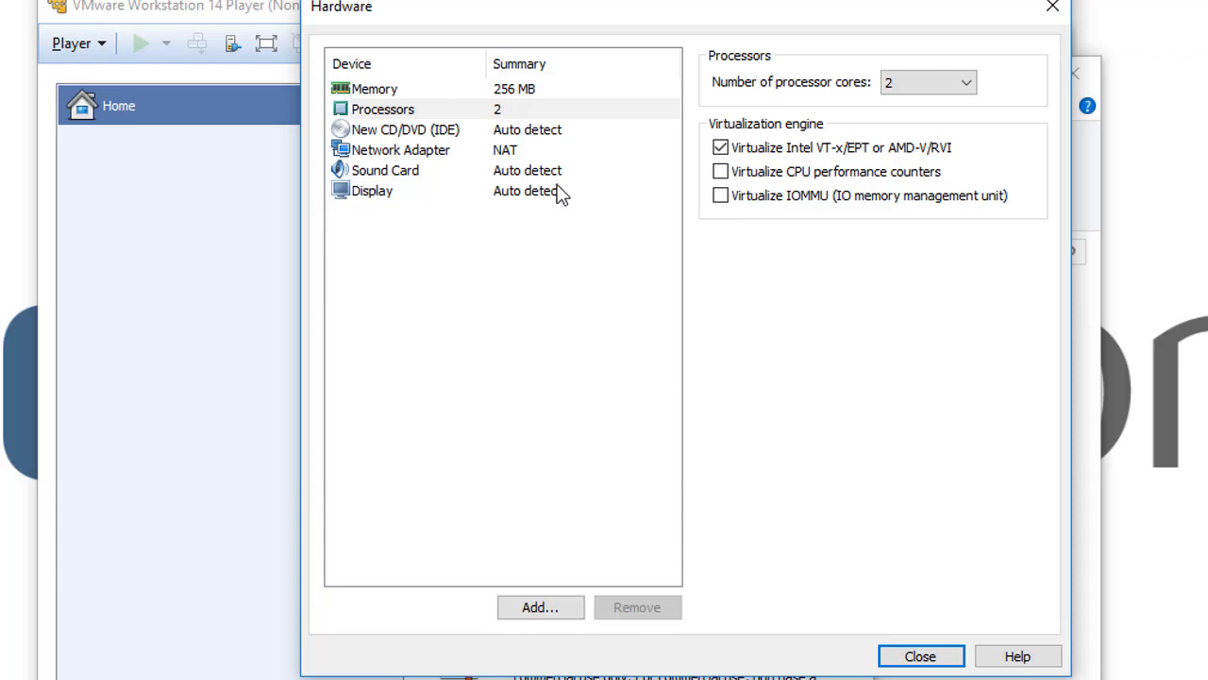